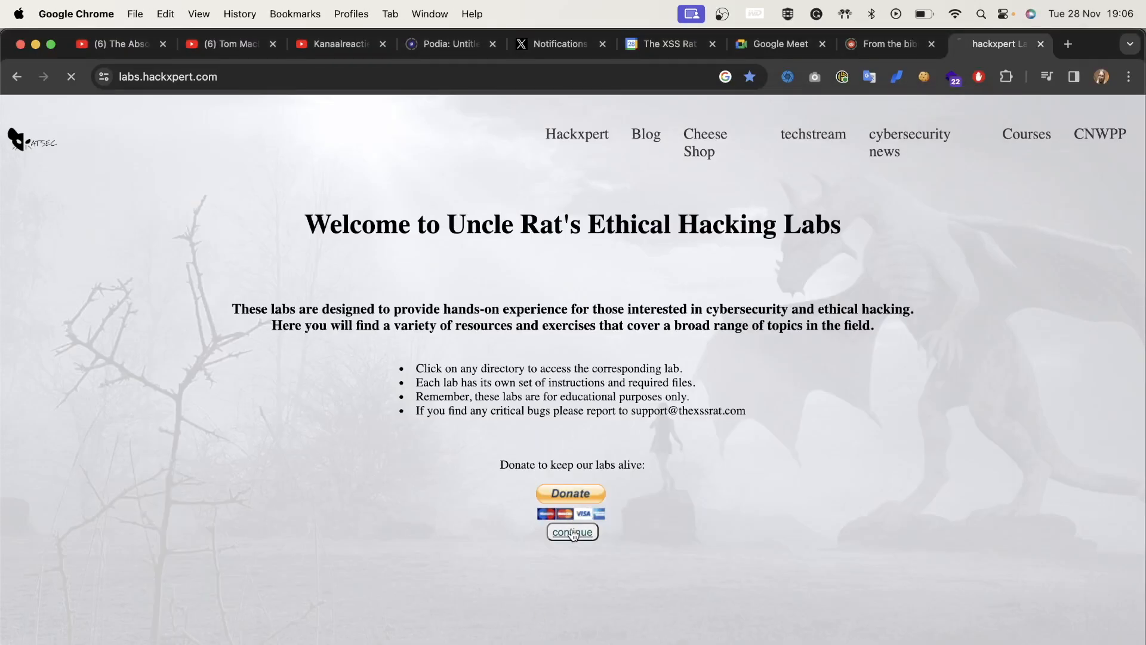
Step: Go from the welcome page through IDOR and 'IDOR with POST actions' into Lab 1
left_click(572, 532)
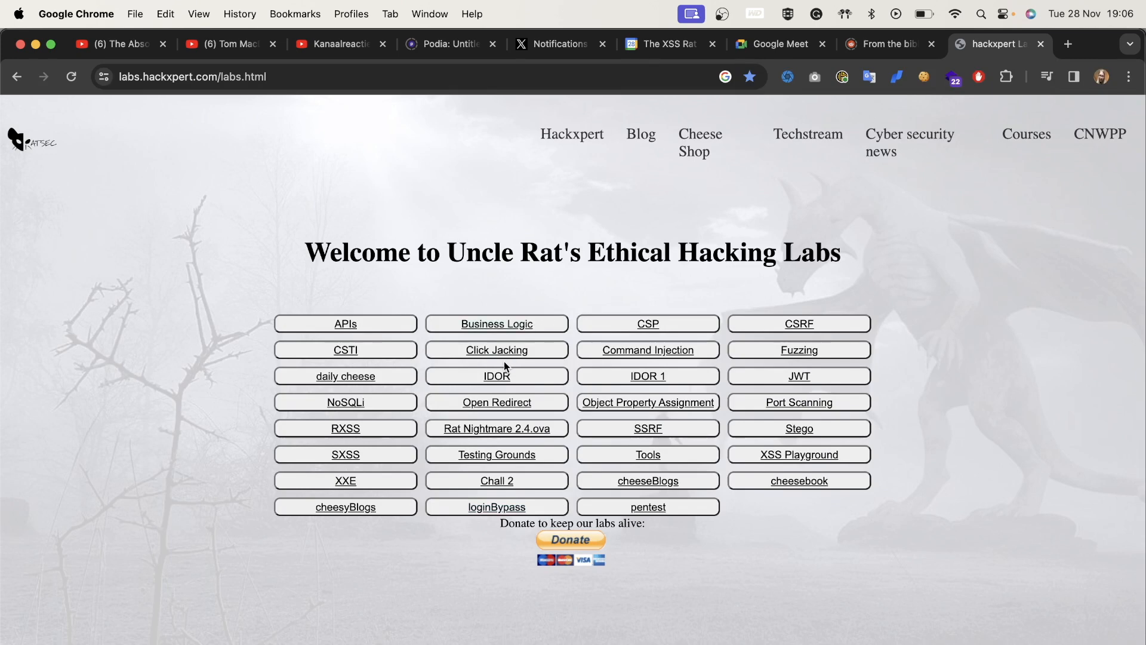
left_click(496, 375)
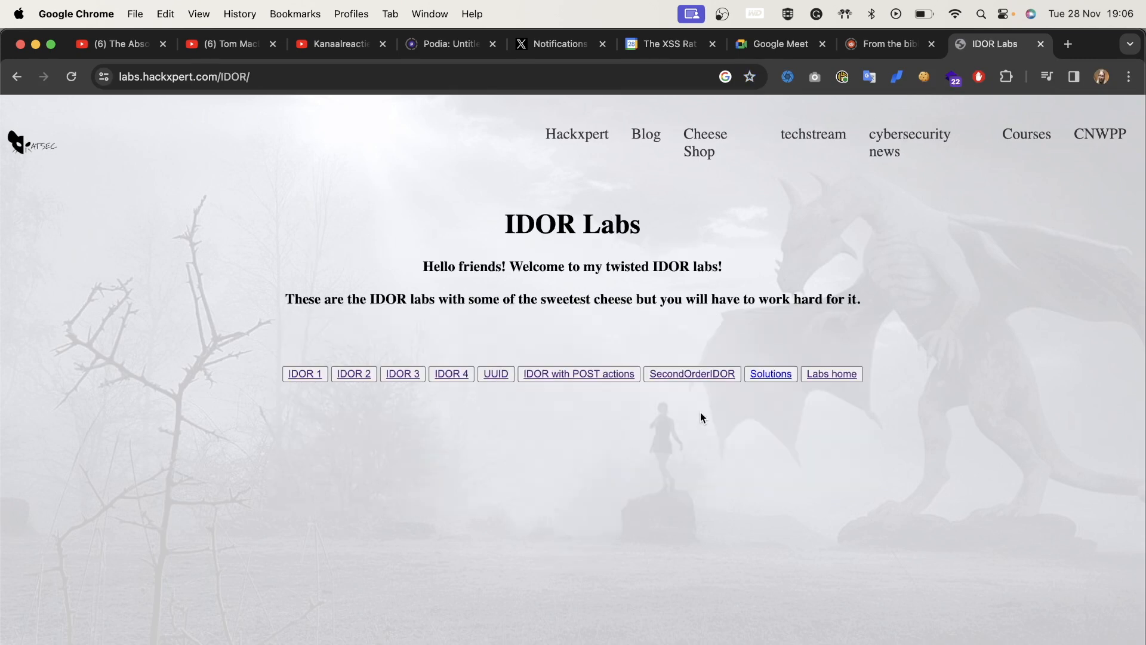
left_click(577, 374)
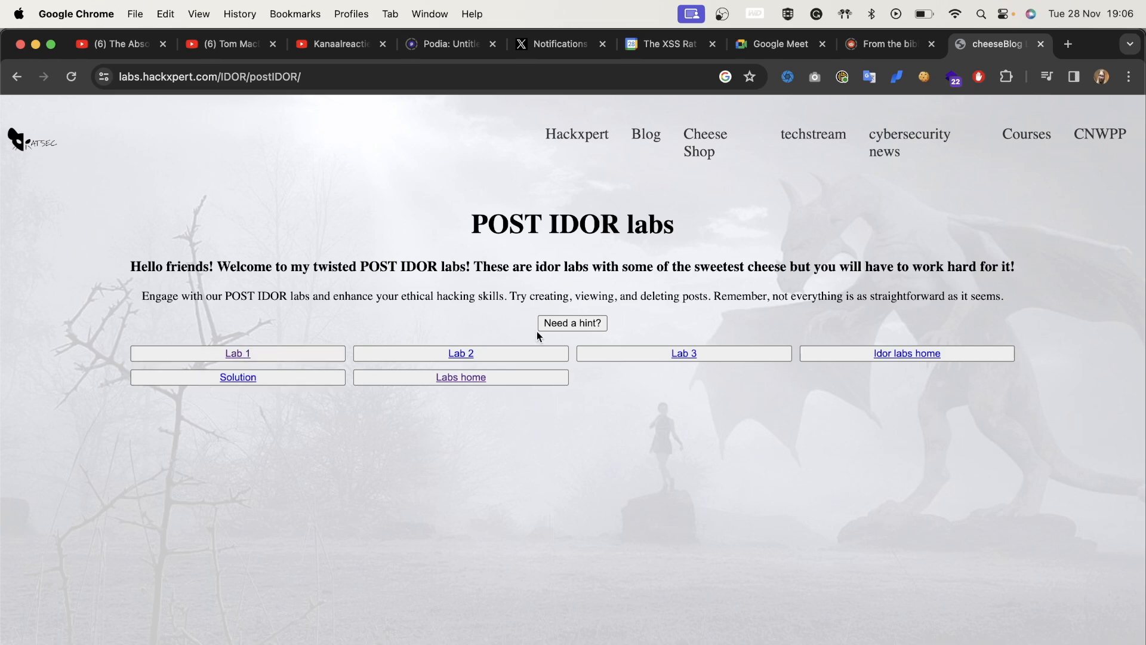
left_click(237, 353)
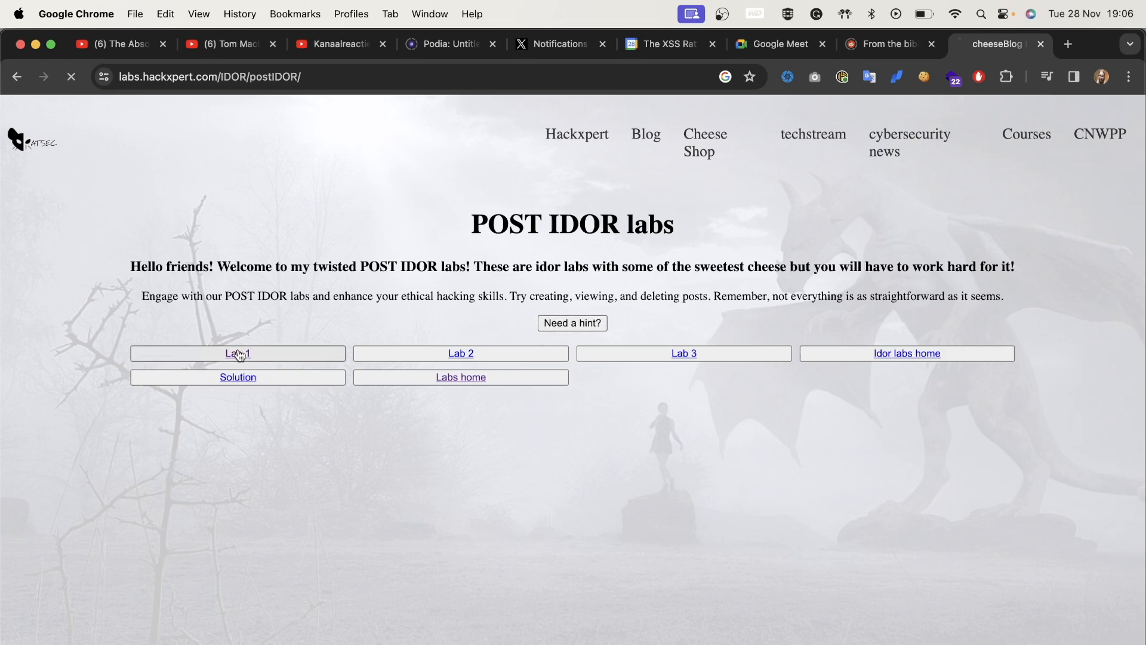
Step: Delete a post in POST IDOR Lab 1 and move on to Lab 2 (02.php)
left_click(238, 353)
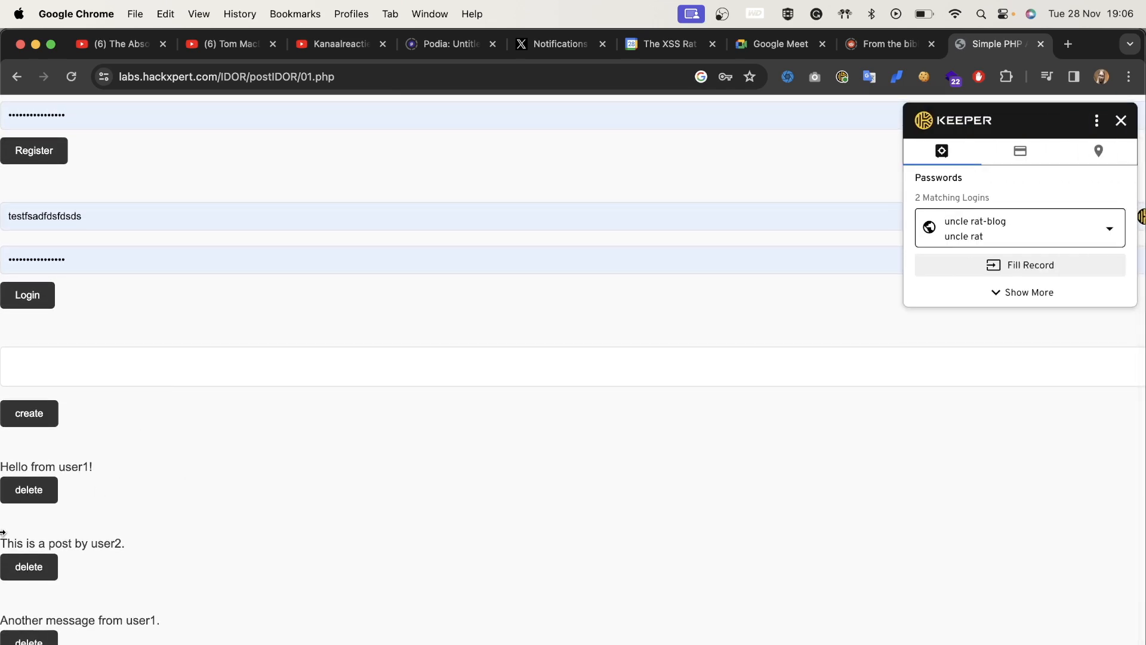
mouse_move(34, 606)
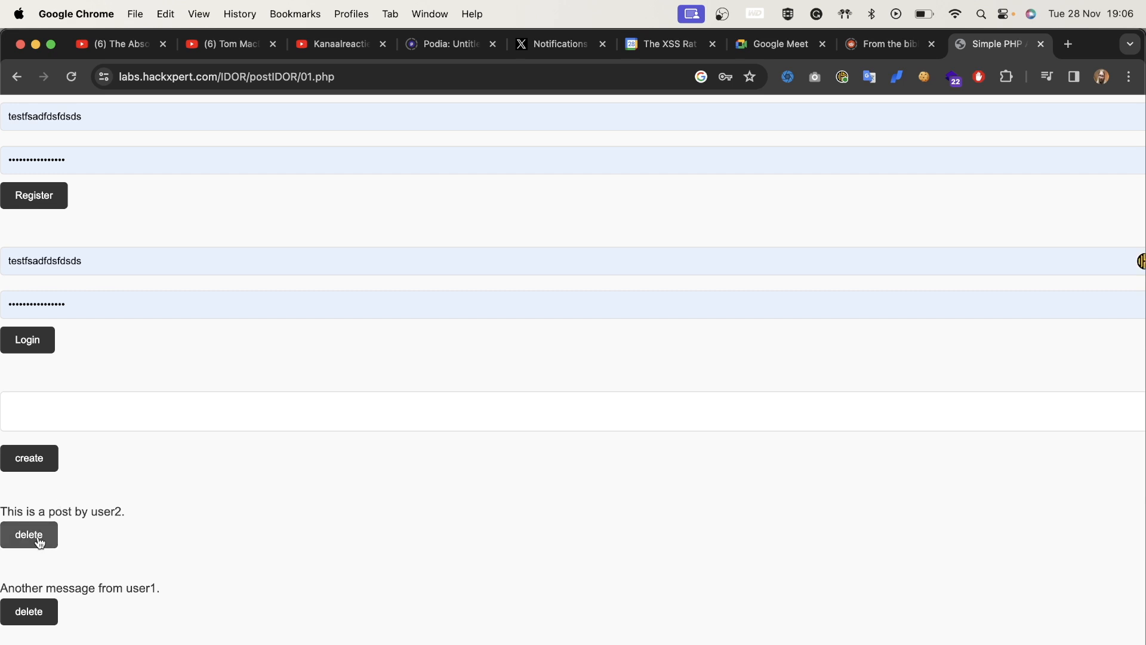
left_click(29, 533)
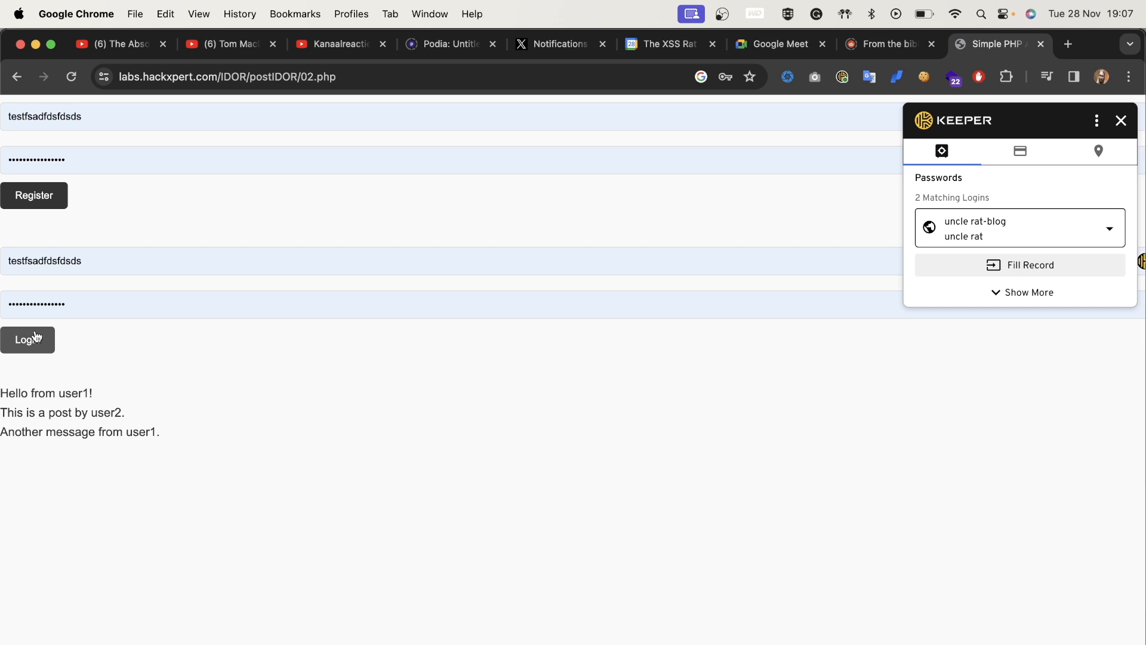
Step: Log into Lab 2, write text in the post field and create the post
left_click(1120, 120)
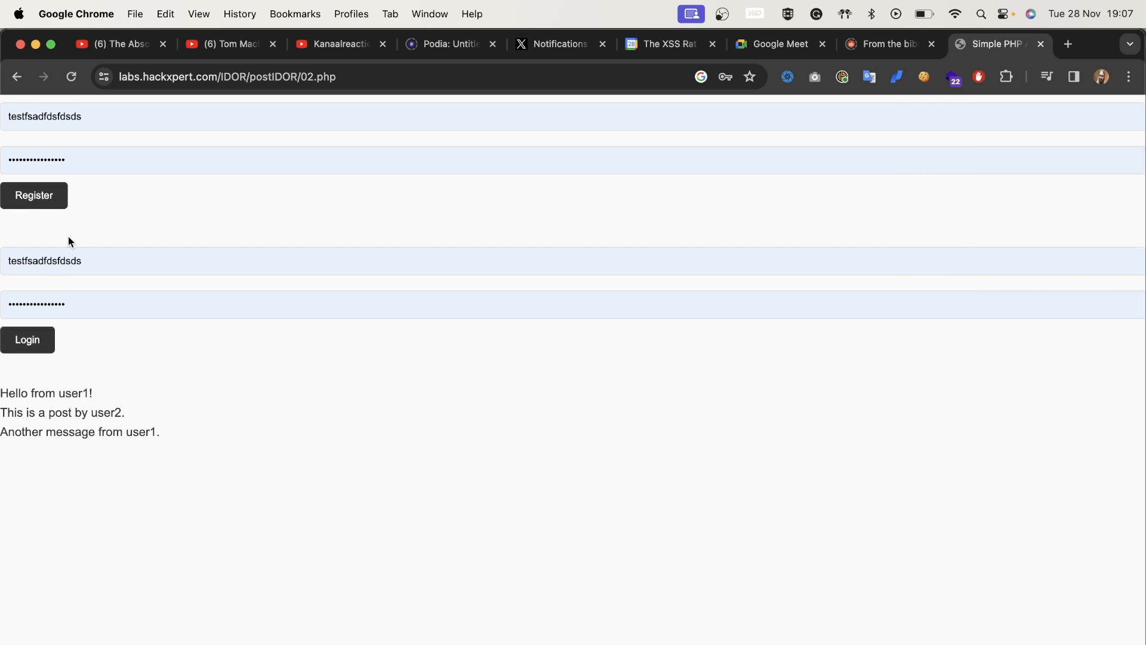
left_click(27, 339)
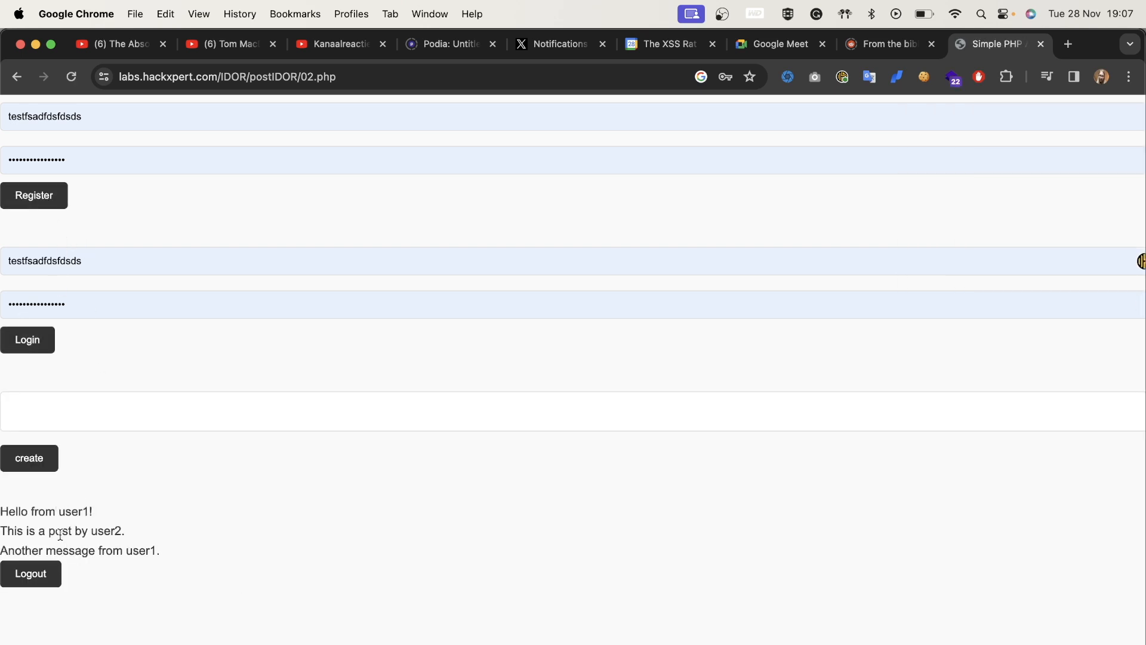
left_click(292, 410)
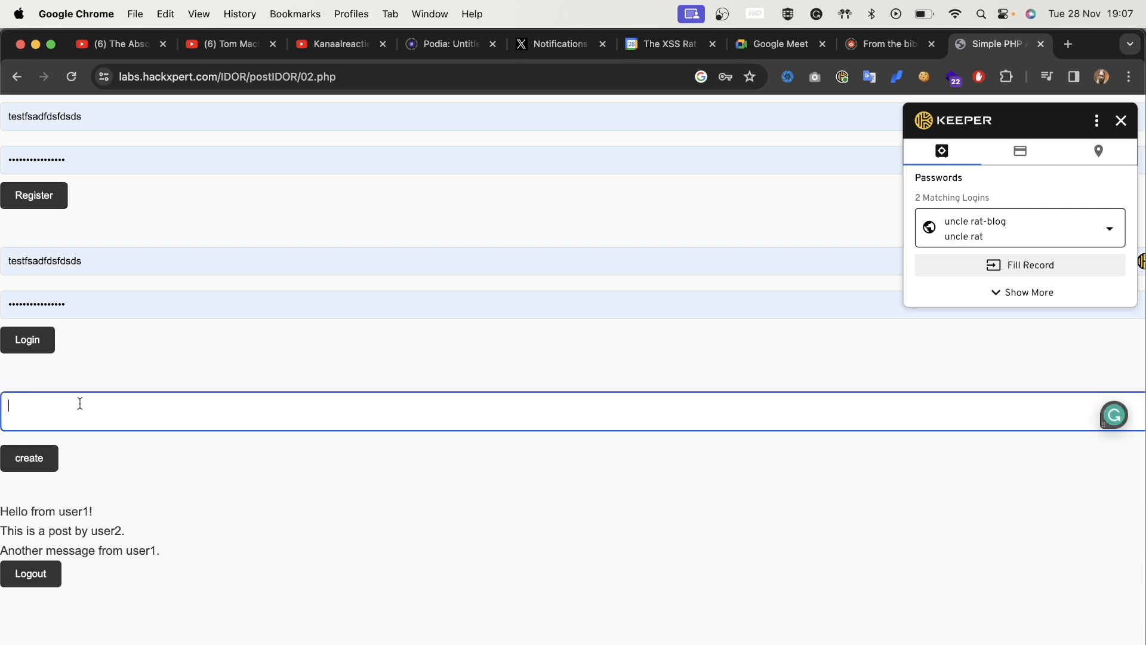
left_click(29, 458)
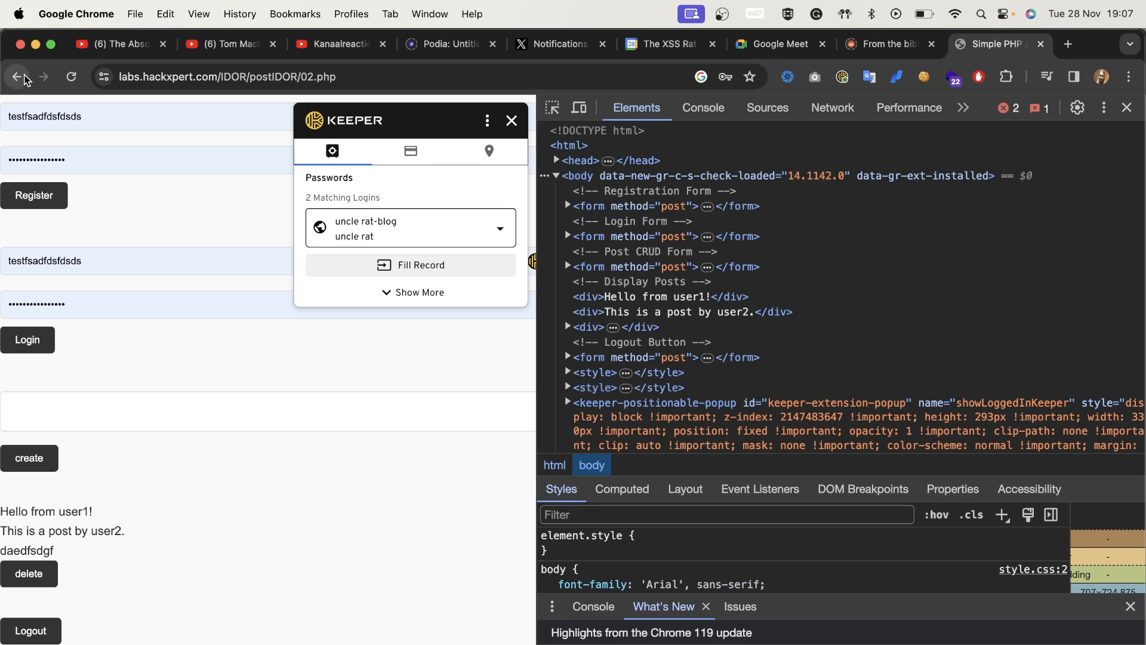
mouse_move(17, 77)
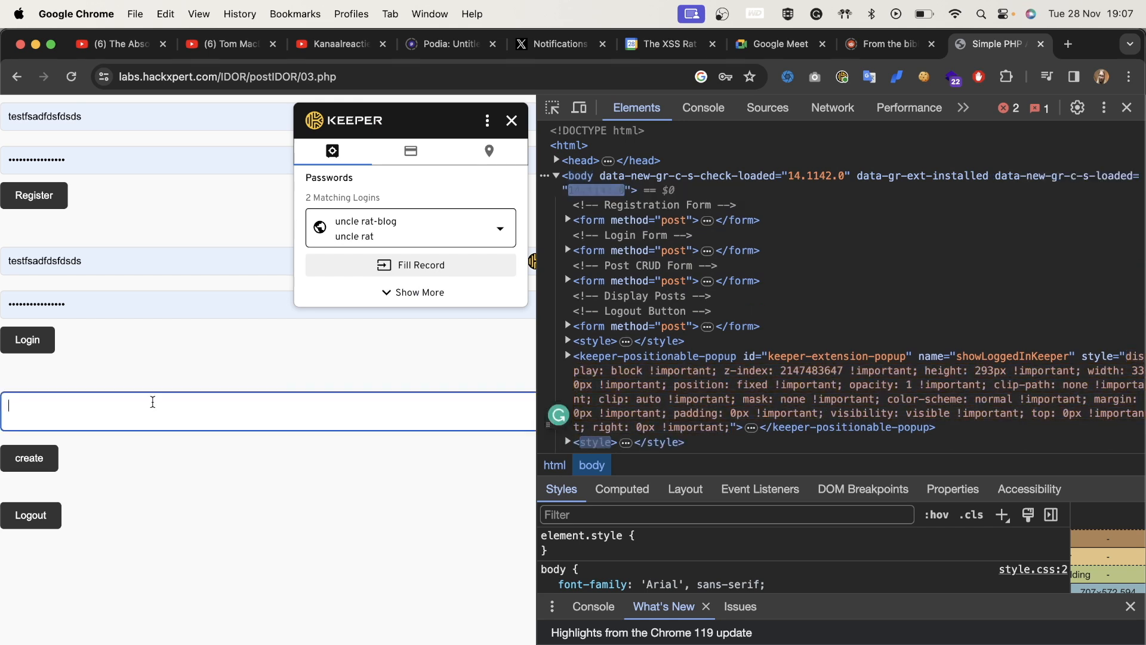
Step: Type 'kjkhggfjkh' into the Lab 3 post field
type("kjkhggfjkh")
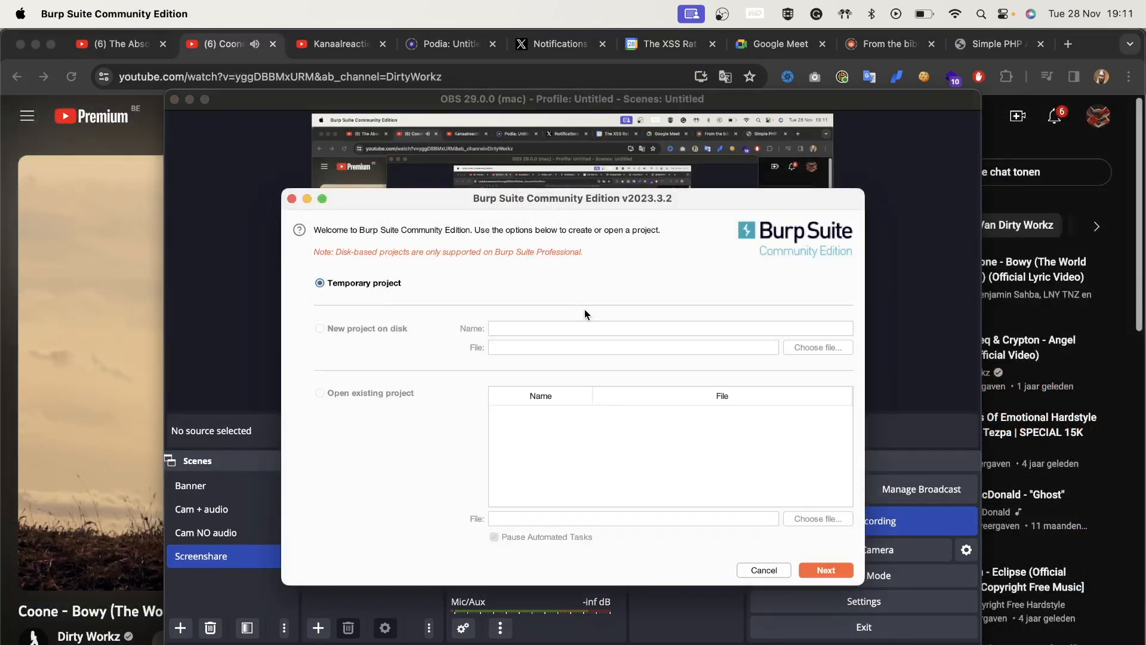
Step: Start a temporary Burp project with defaults, postpone the update, and show the Autorize tab
left_click(825, 570)
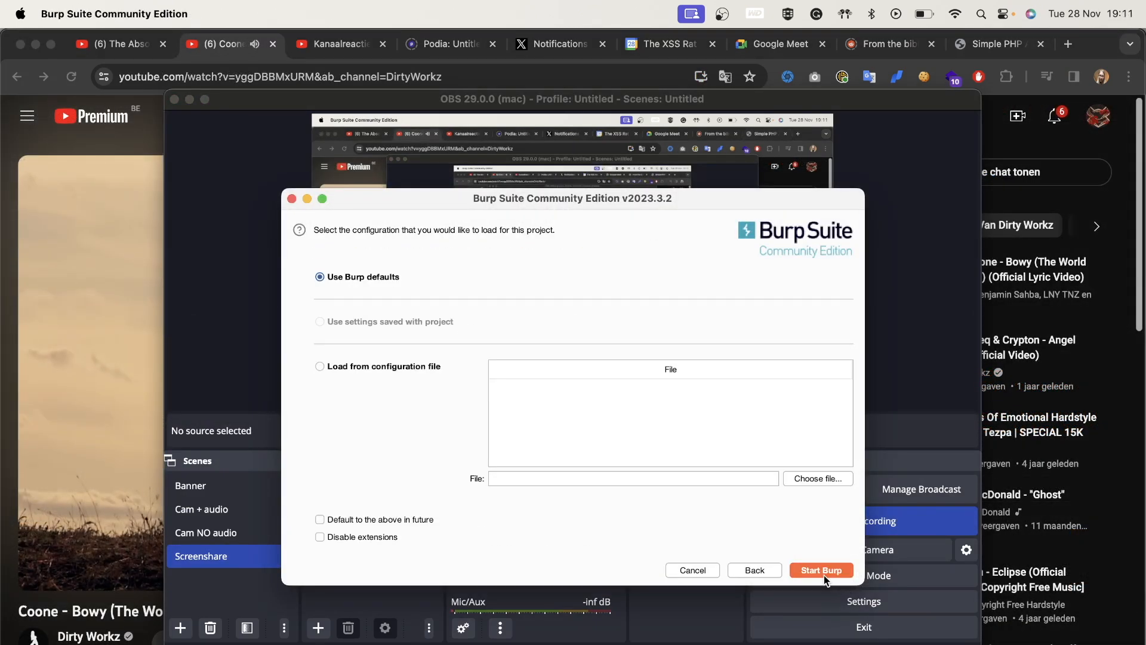
left_click(820, 570)
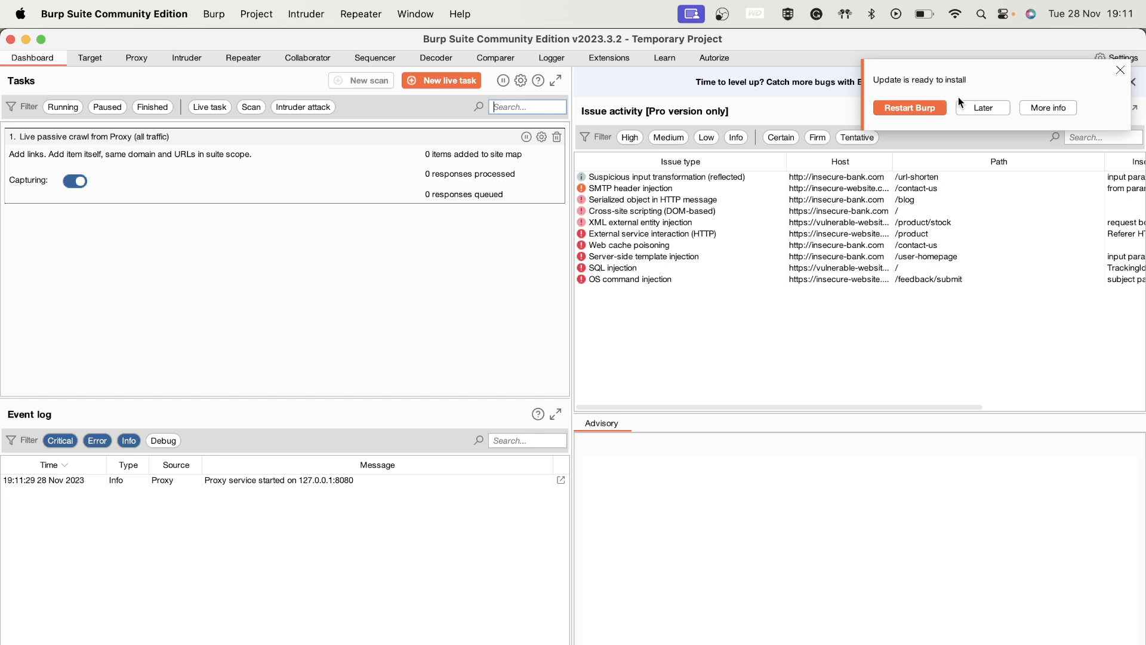
left_click(1118, 70)
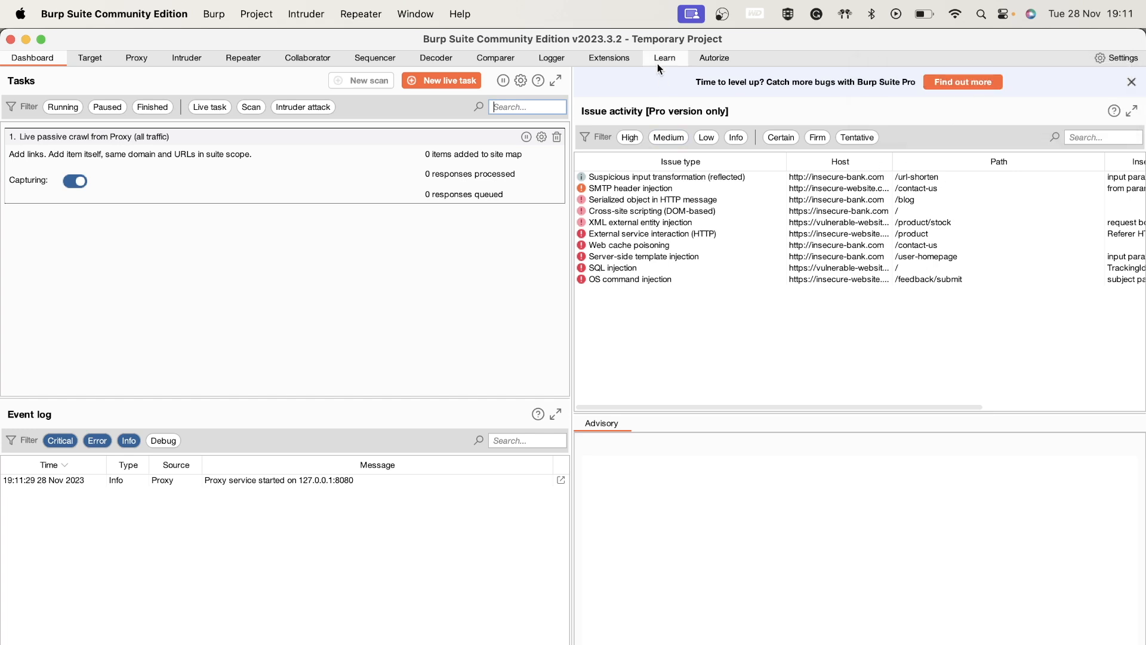
left_click(715, 58)
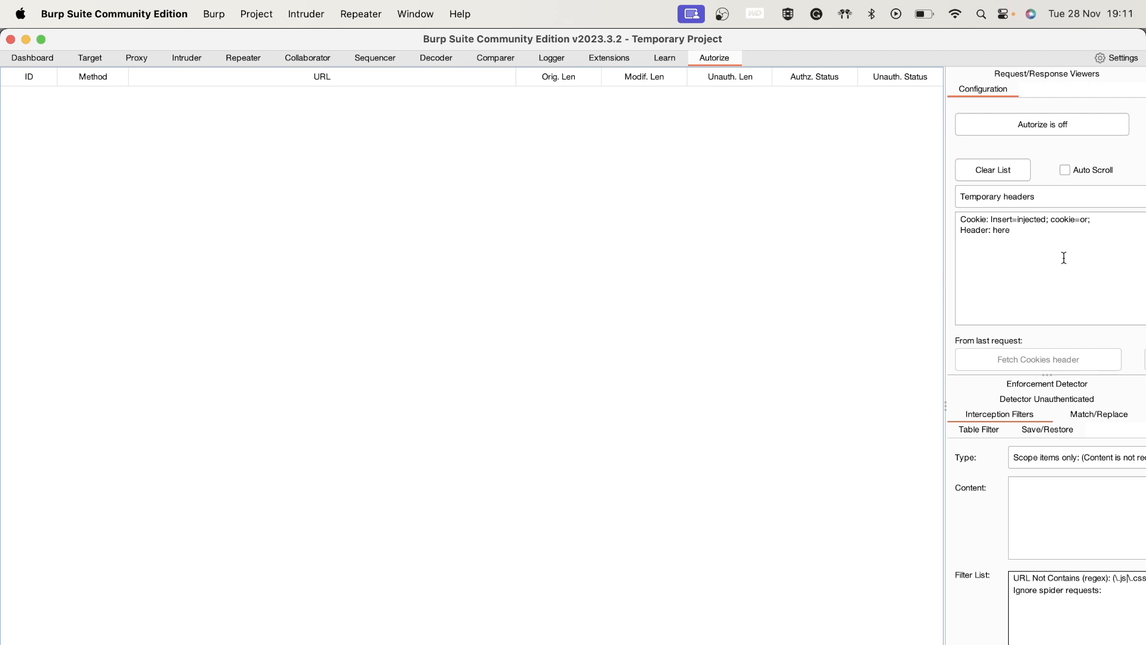
mouse_move(1007, 254)
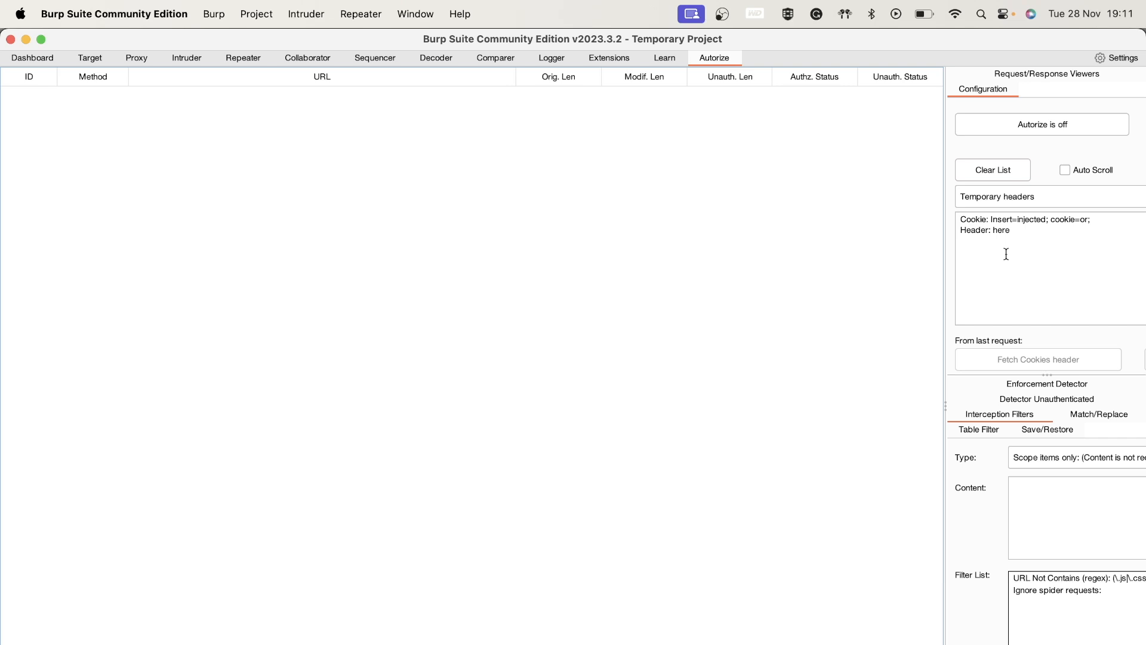
mouse_move(945, 235)
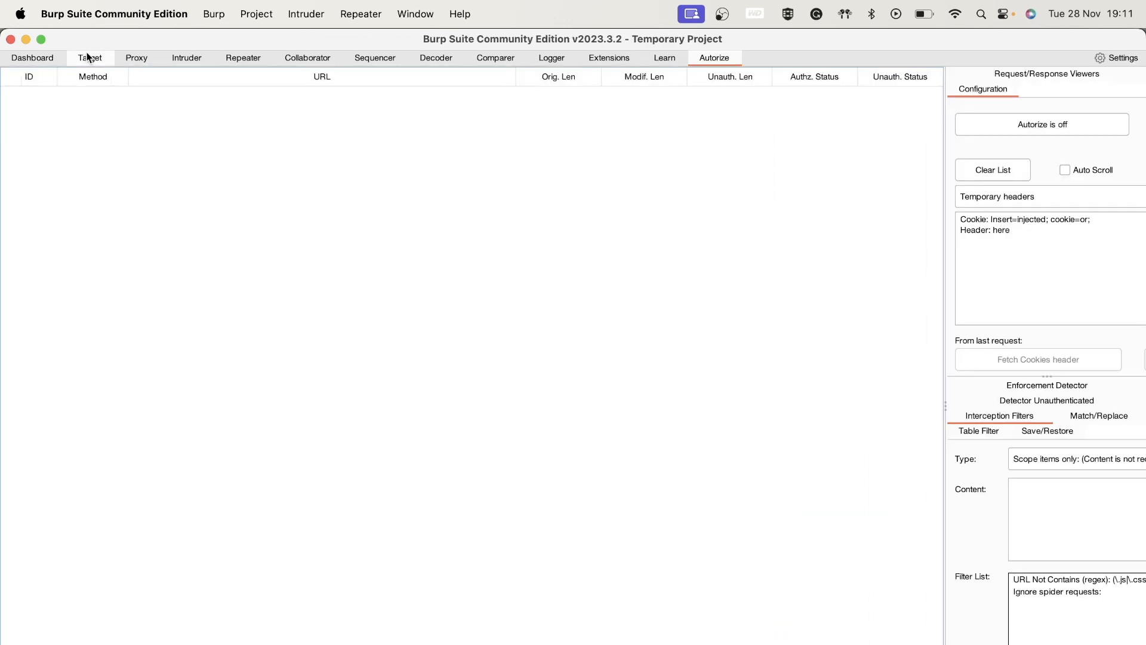
Step: Add labs.hackxpert.com to Burp's target scope and show the Proxy intercept view
left_click(91, 58)
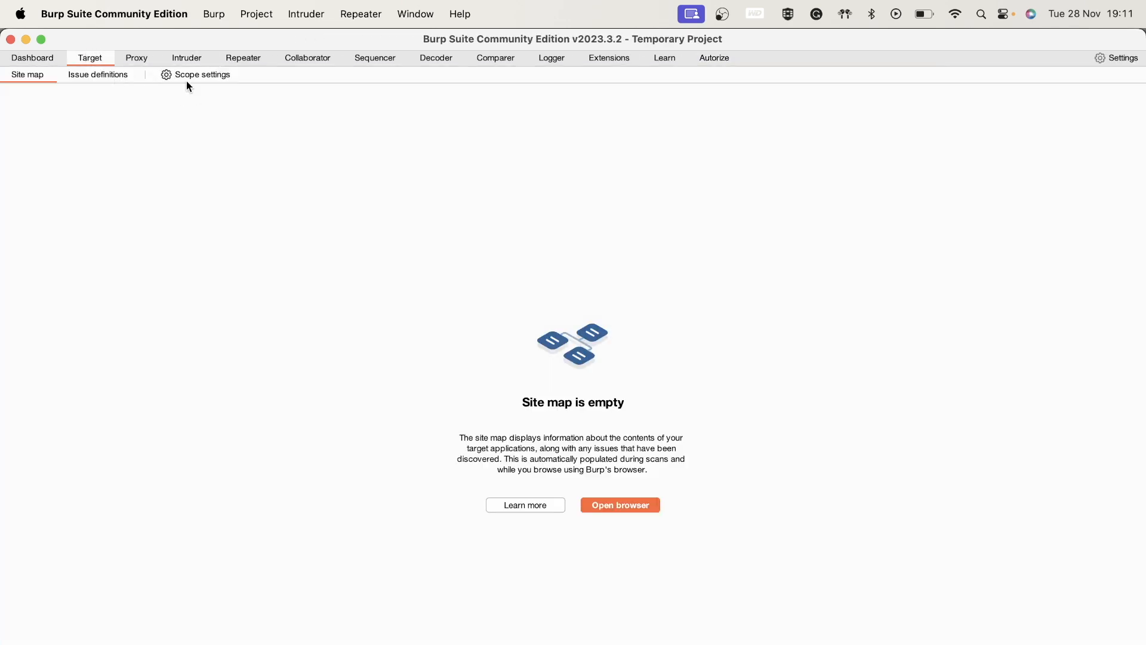
left_click(201, 74)
type("labs.hackxpert.com")
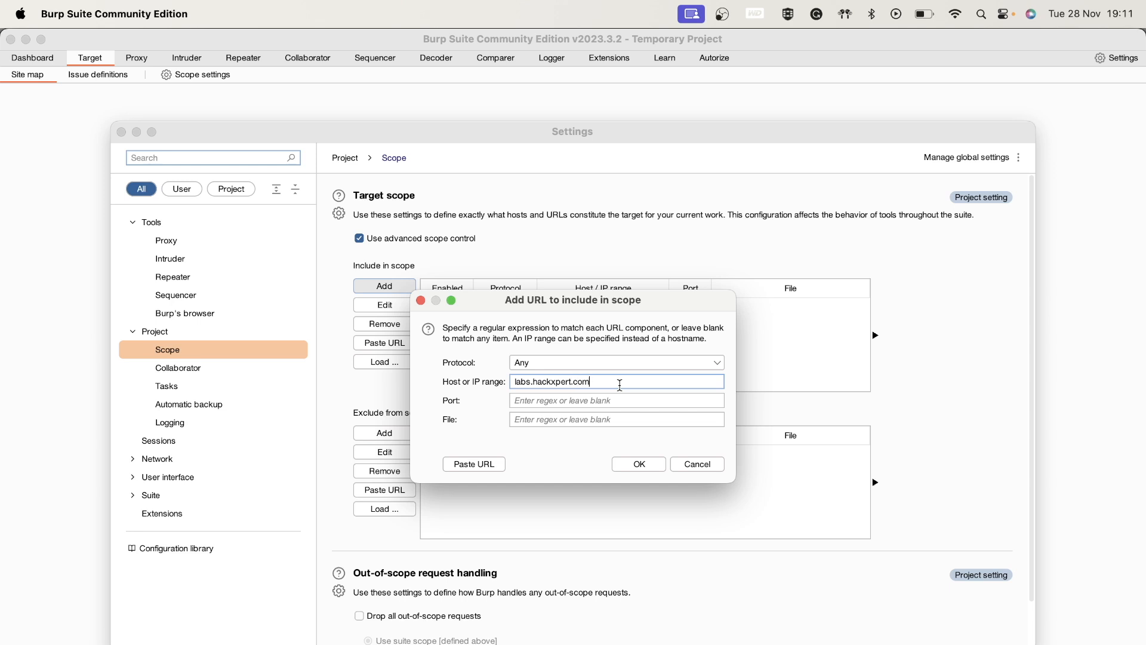
left_click(637, 463)
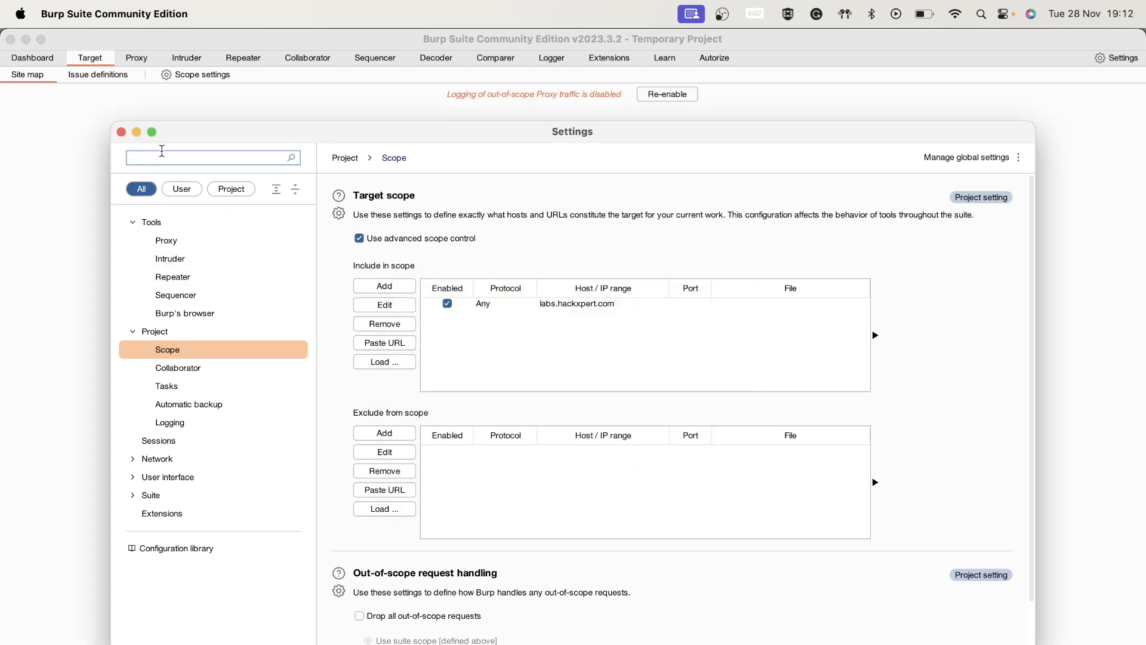
left_click(136, 58)
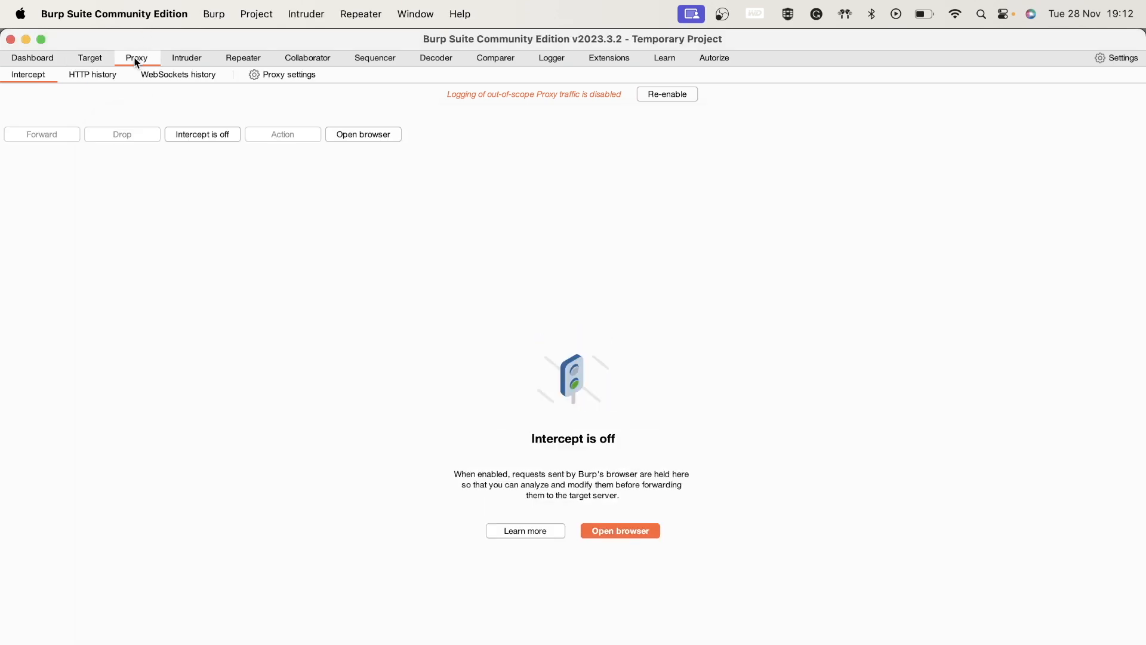
mouse_move(289, 79)
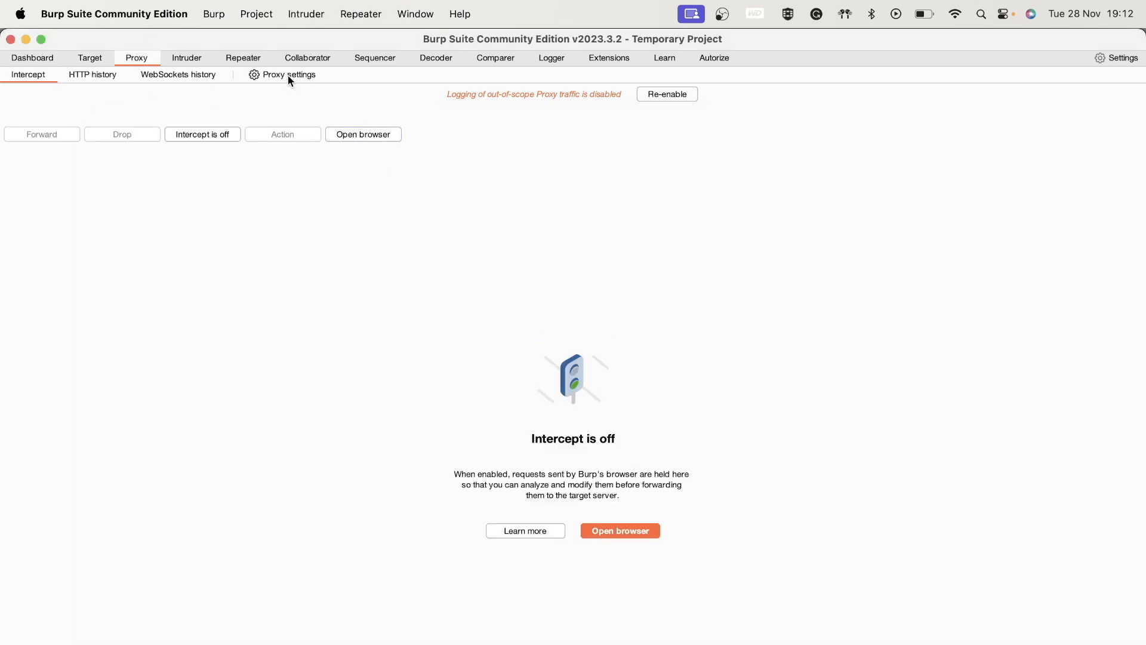
left_click(287, 74)
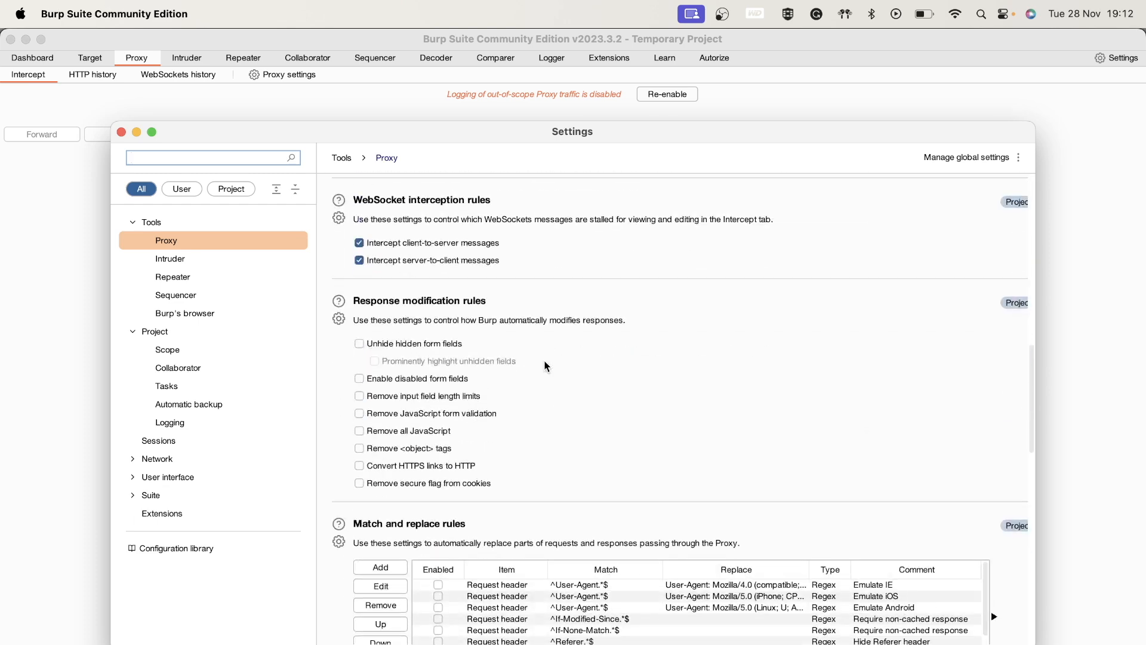
left_click(359, 343)
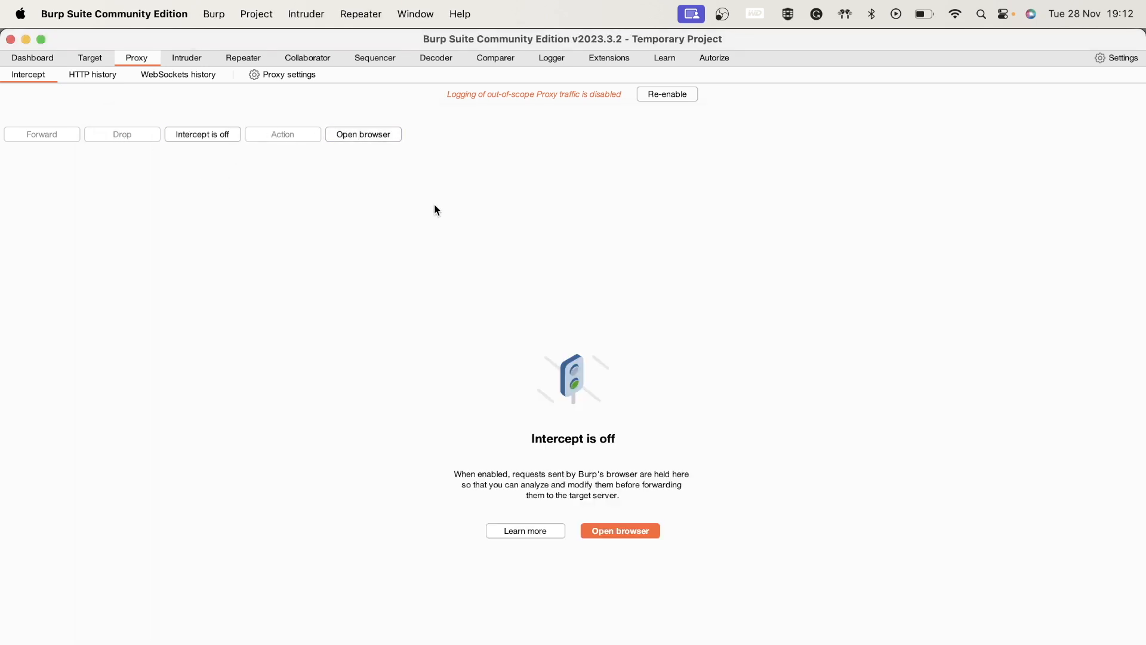
left_click(619, 530)
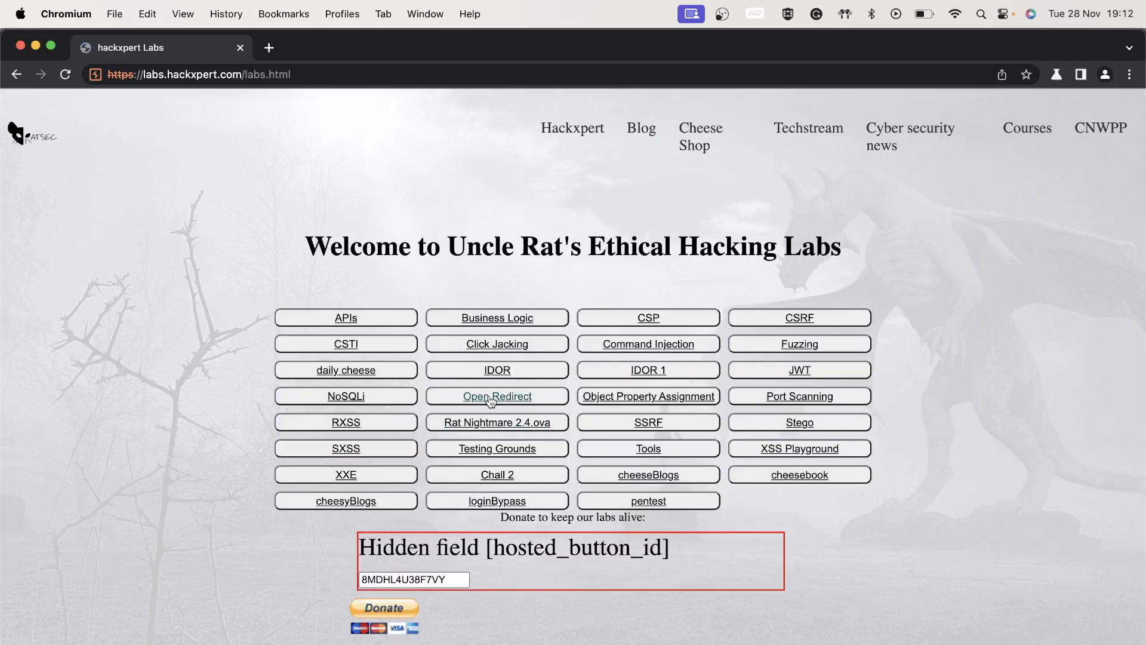
Step: Open POST IDOR Lab 1 from the IDOR with POST actions labs list
left_click(496, 395)
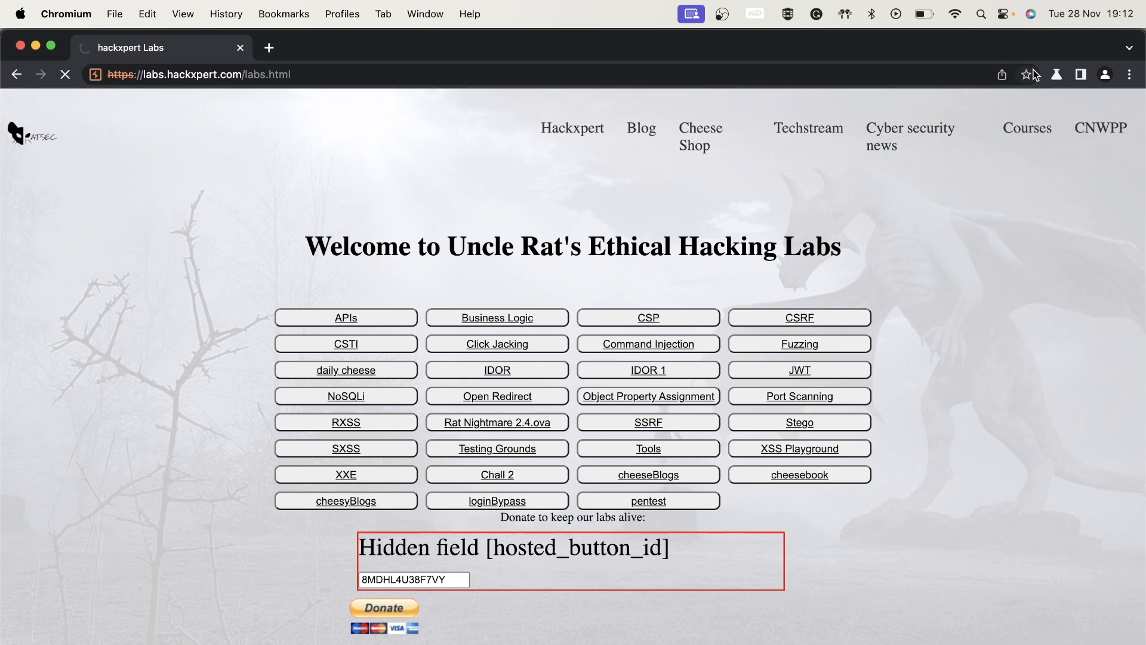
left_click(497, 369)
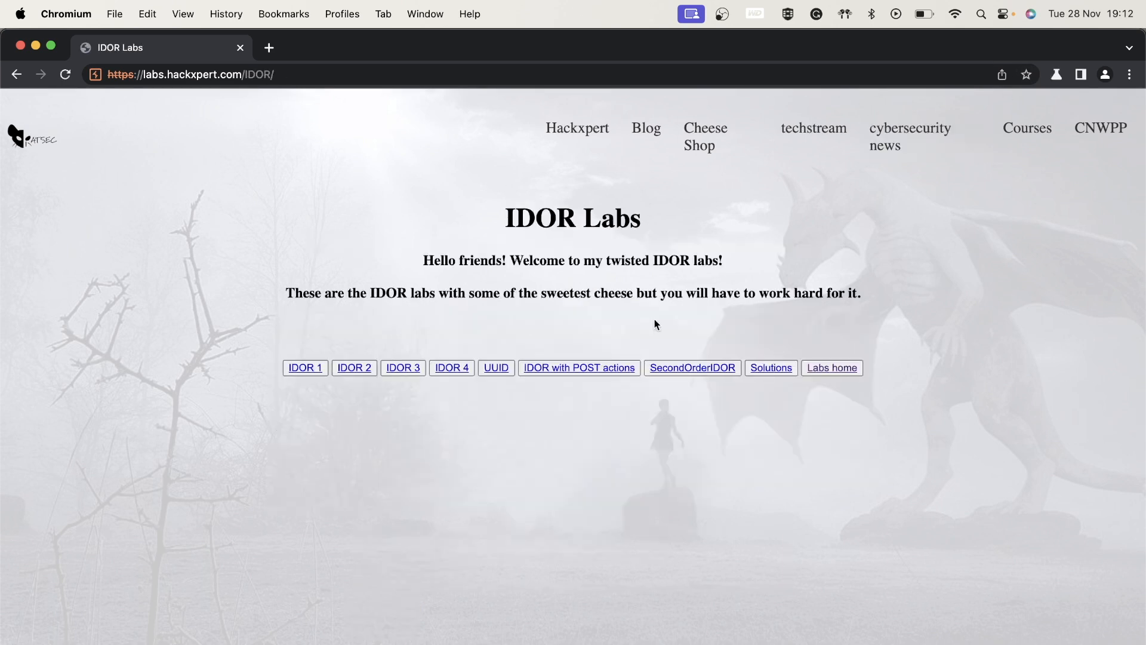
mouse_move(691, 368)
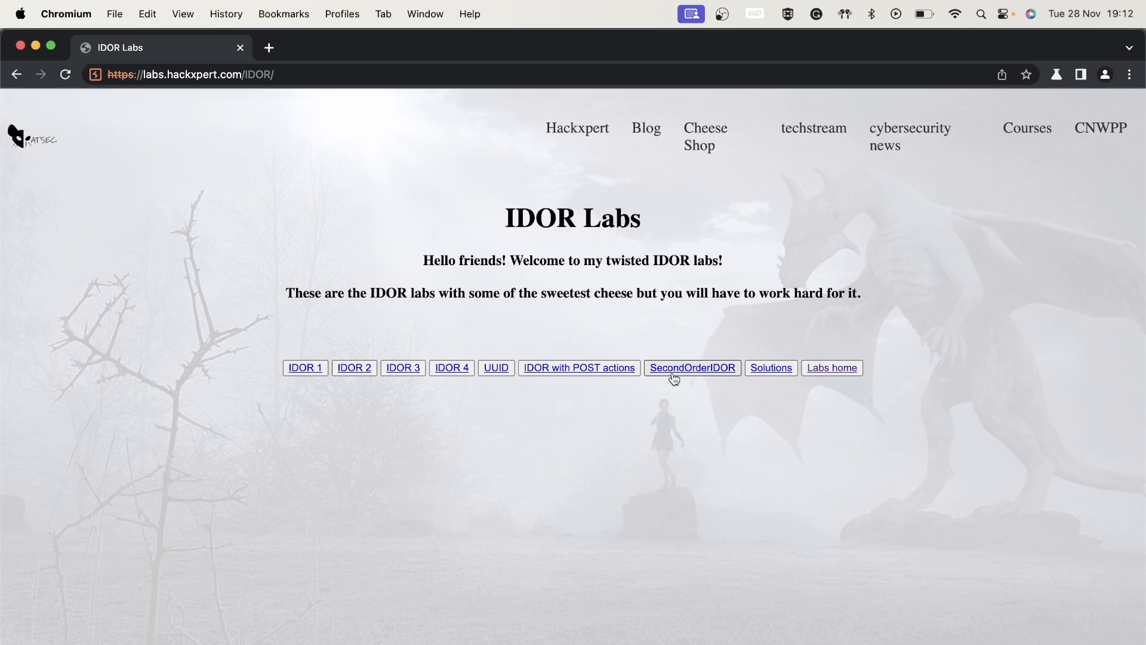
left_click(578, 368)
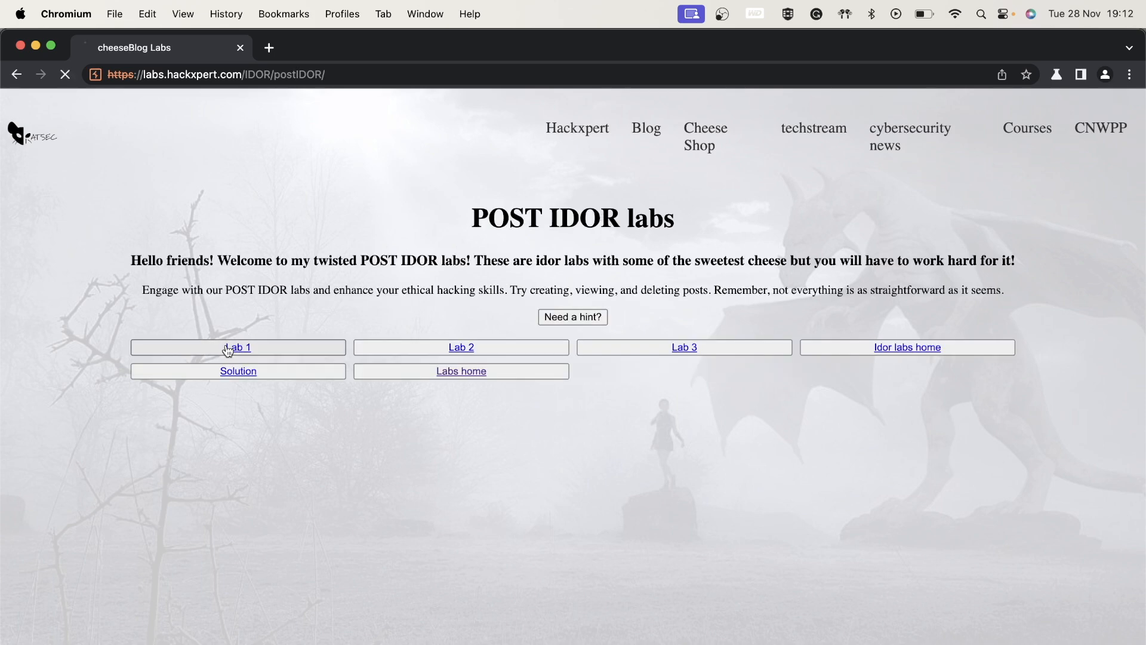
left_click(238, 347)
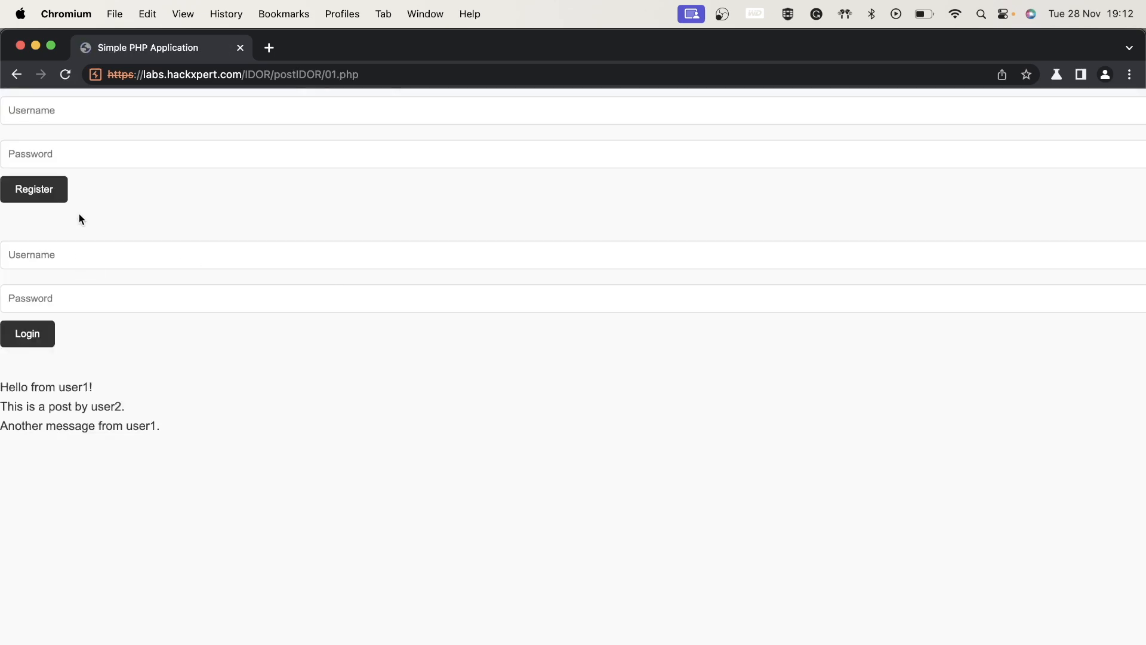
Step: Enter 'dsasdas' and 'dsasdasdsa' and submit a new post in Lab 2
type("dsasdas")
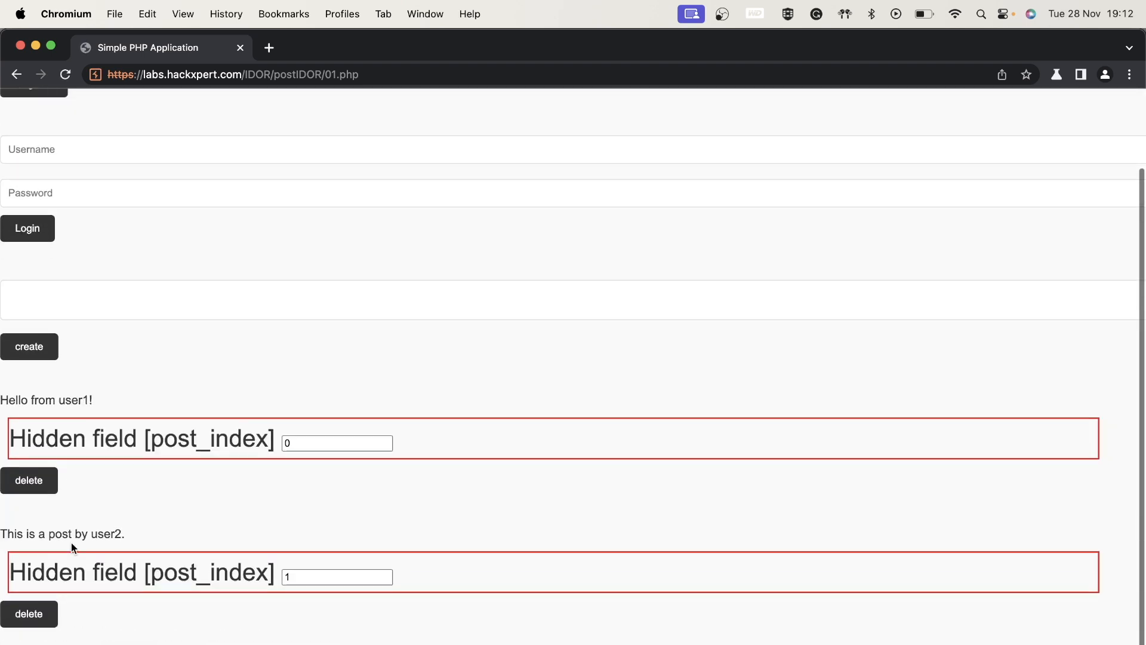
scroll("down", 3)
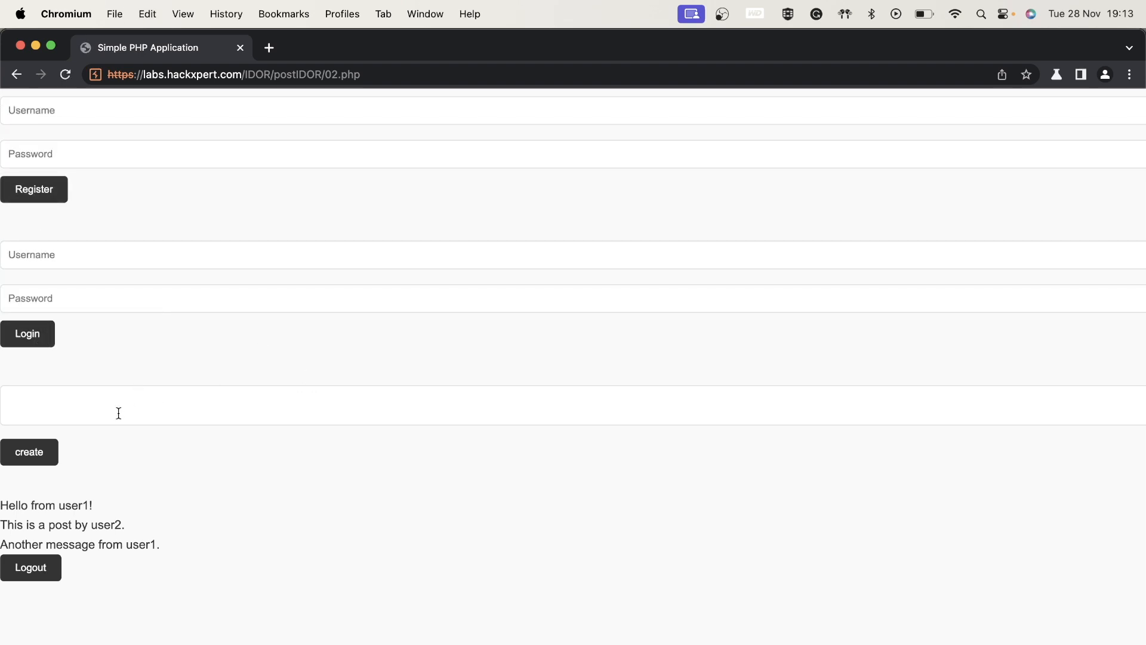
type("dsasdasdsa")
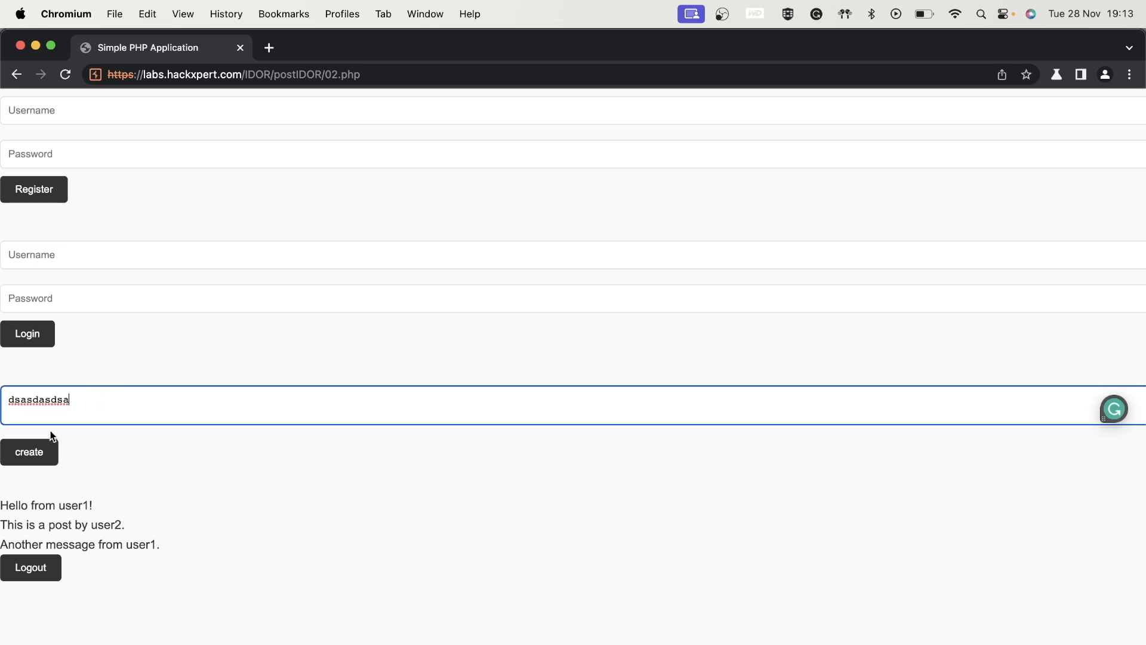
left_click(29, 452)
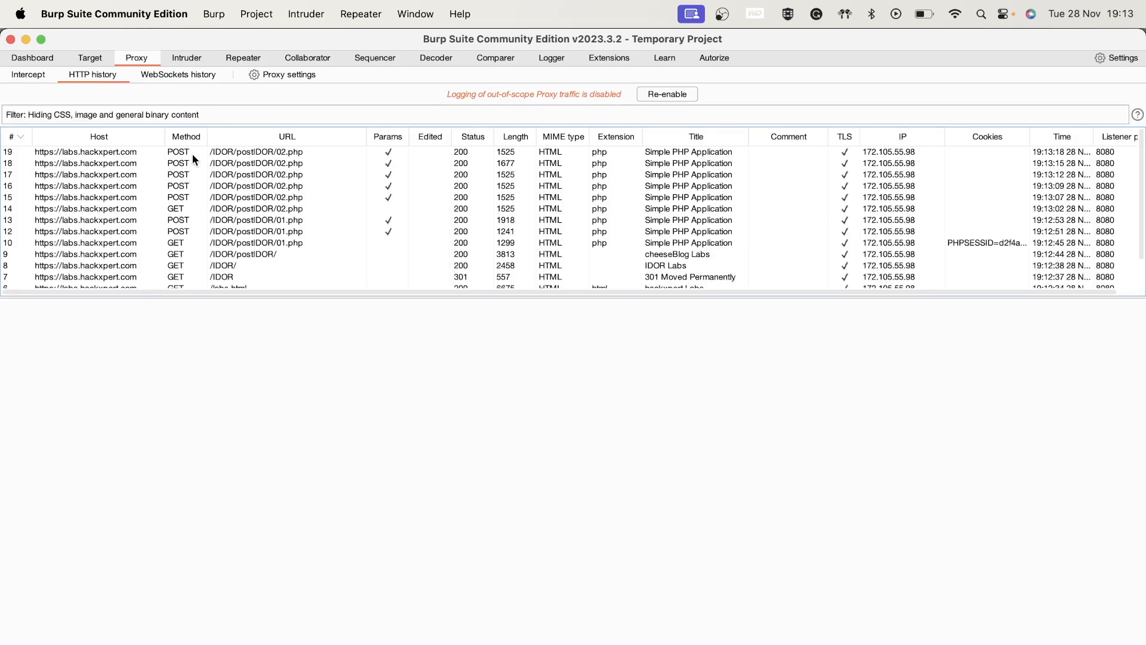
Step: Send the latest 02.php delete POST to Repeater and resend it with post_index=1
left_click(256, 151)
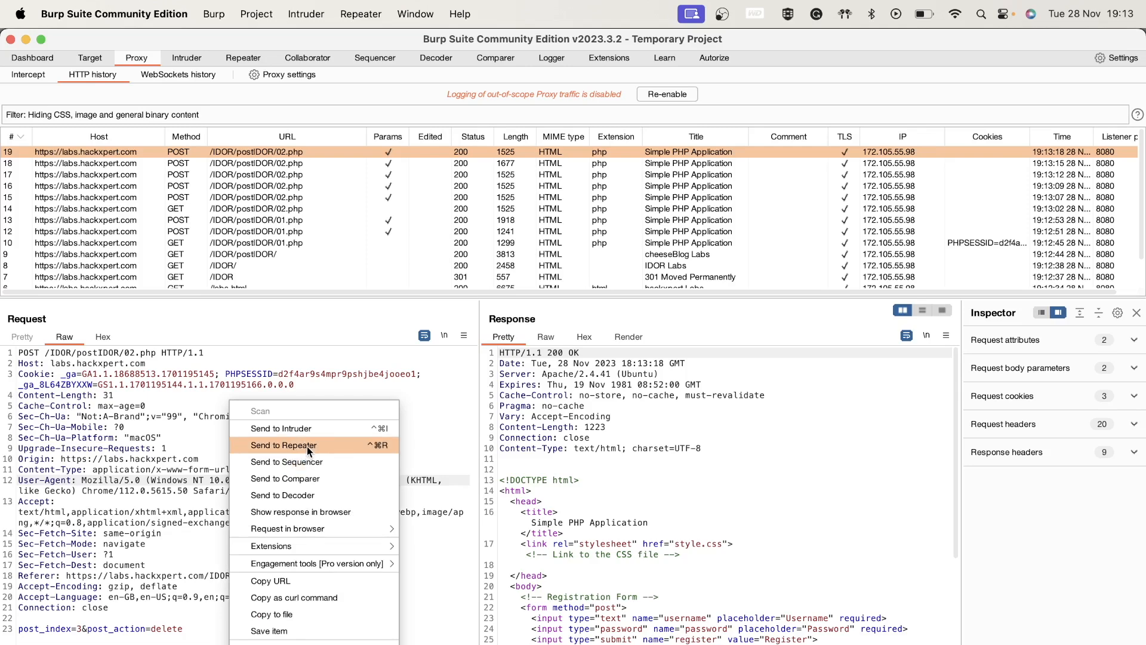
left_click(284, 446)
type("1")
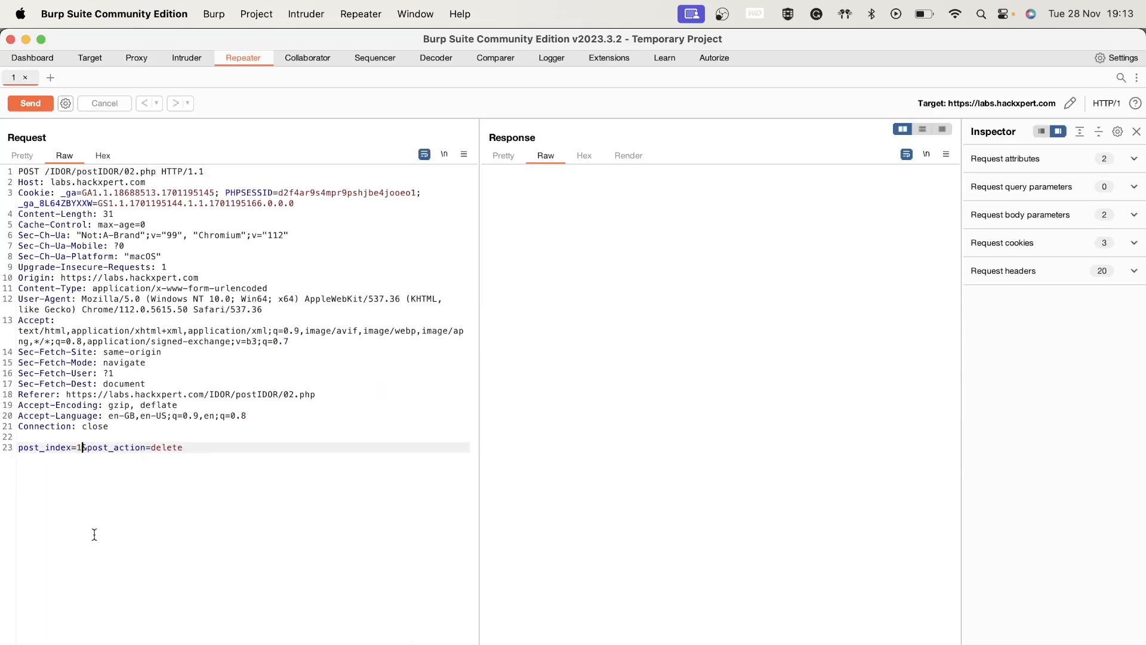
left_click(30, 103)
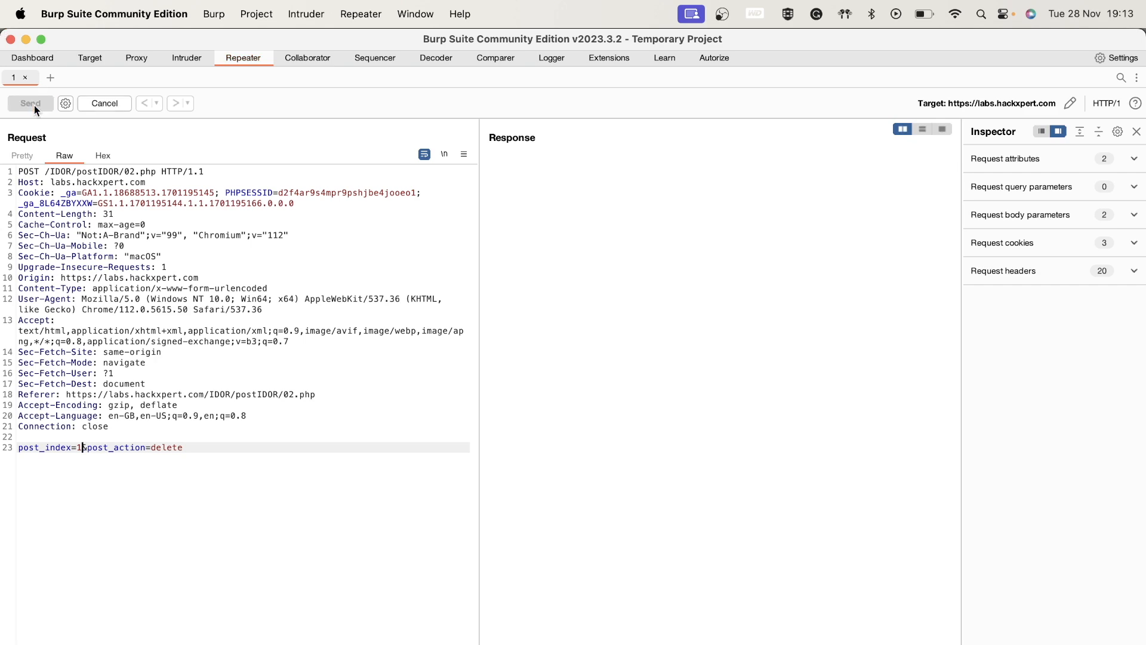
left_click(30, 103)
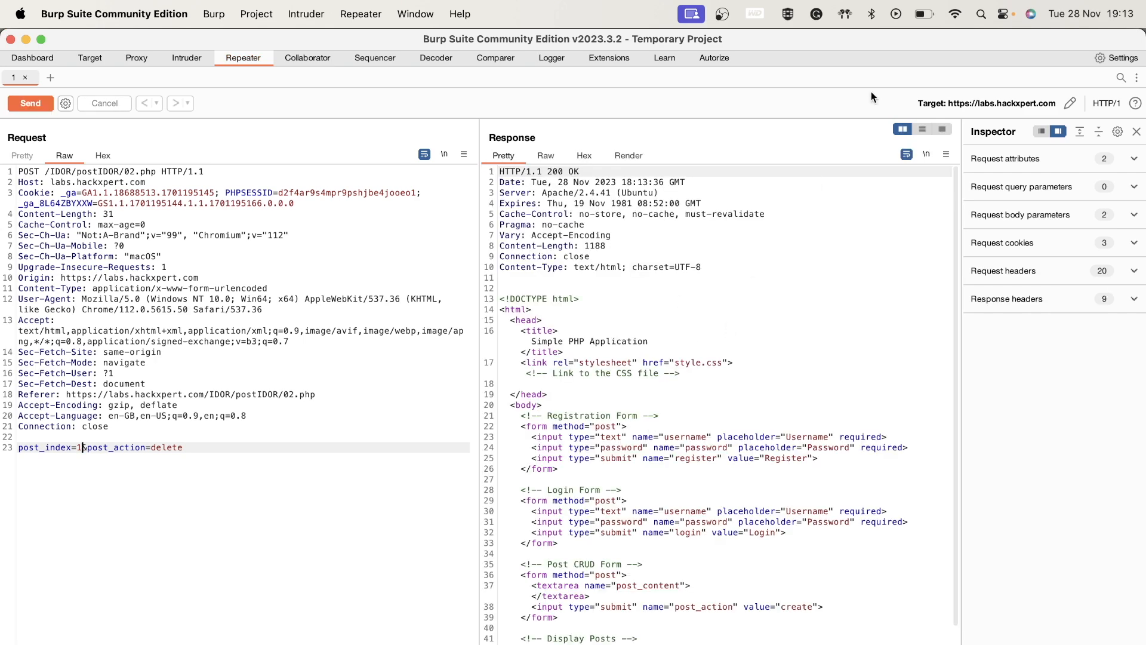
left_click(713, 58)
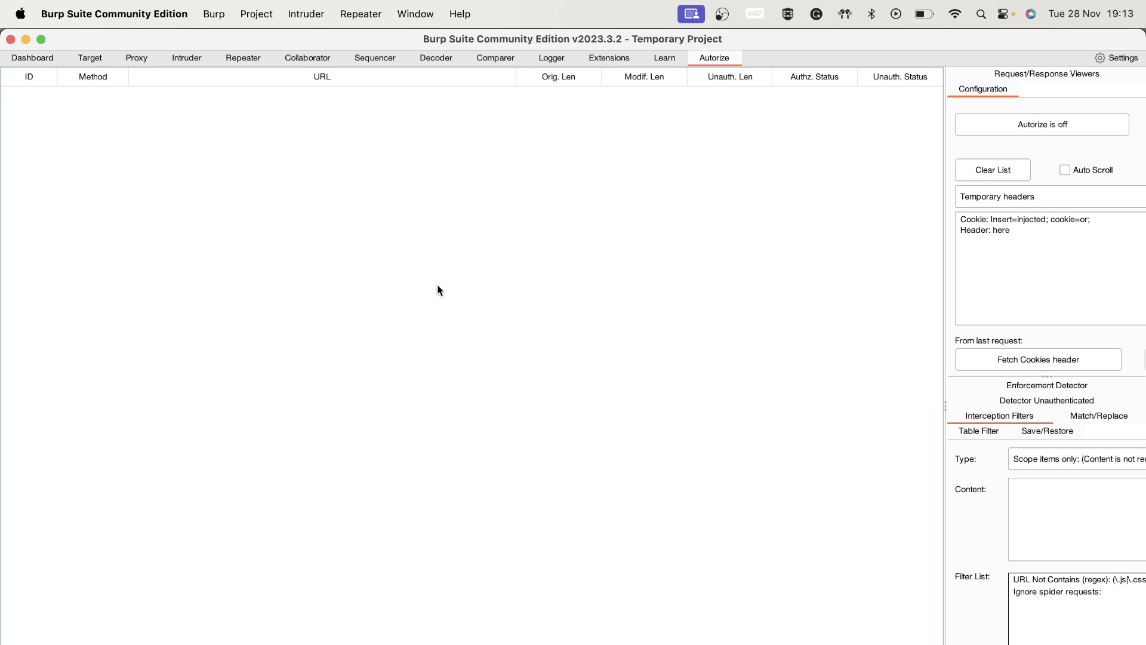
mouse_move(890, 128)
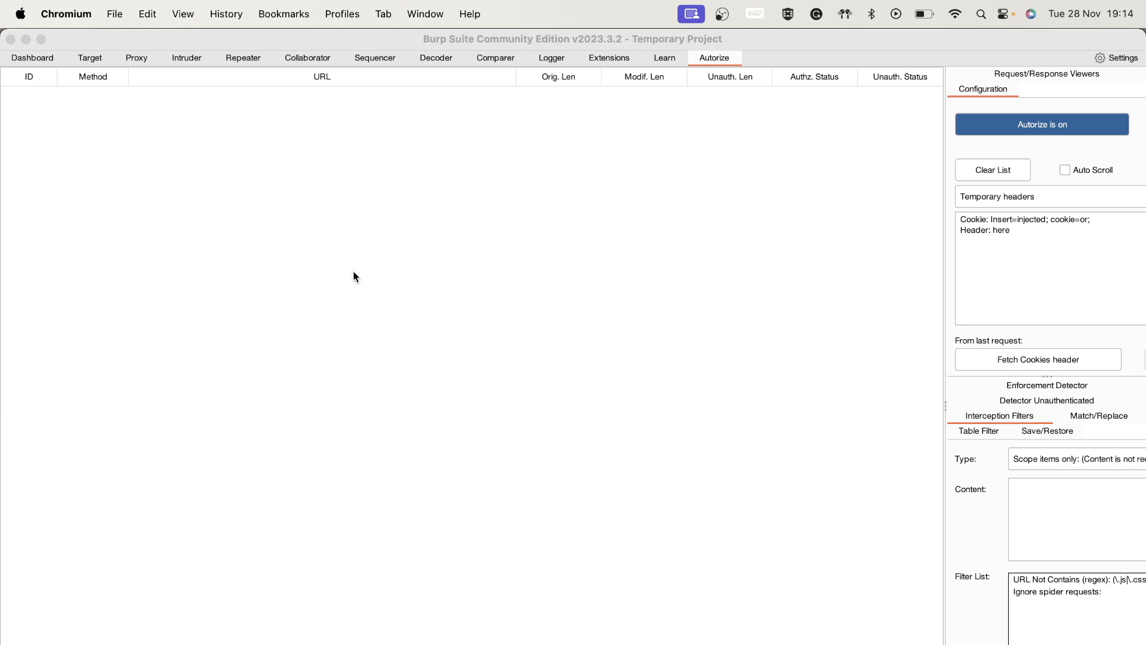
left_click(1042, 123)
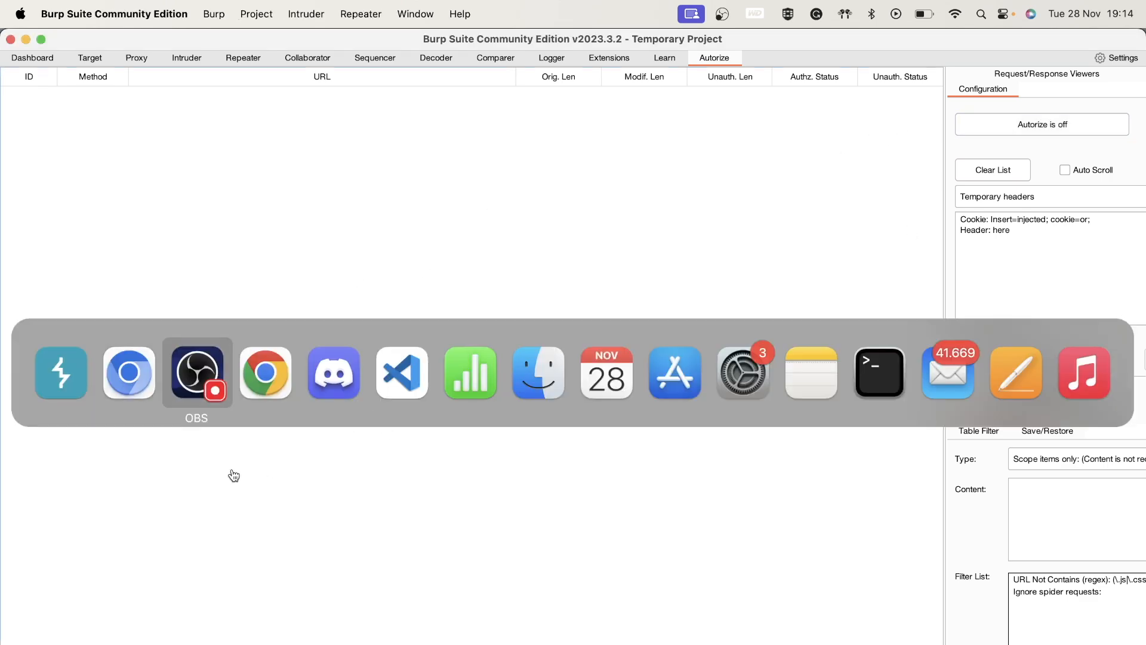
Step: Bring Chrome forward on Lab 3 and close the Keeper password manager popup
left_click(196, 372)
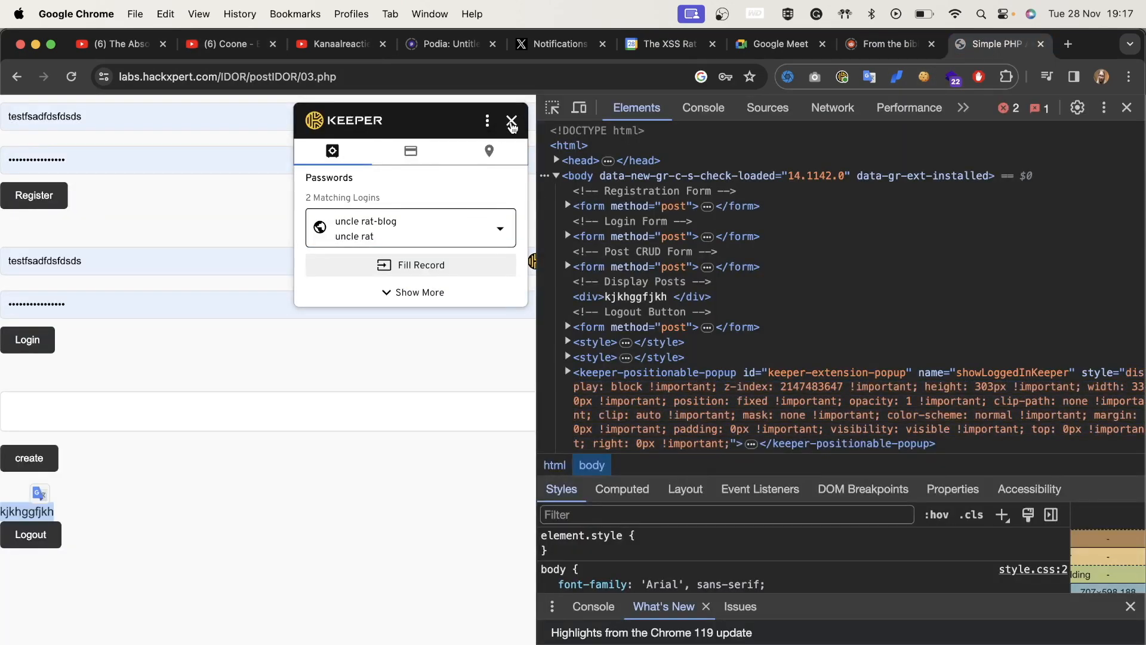
left_click(512, 120)
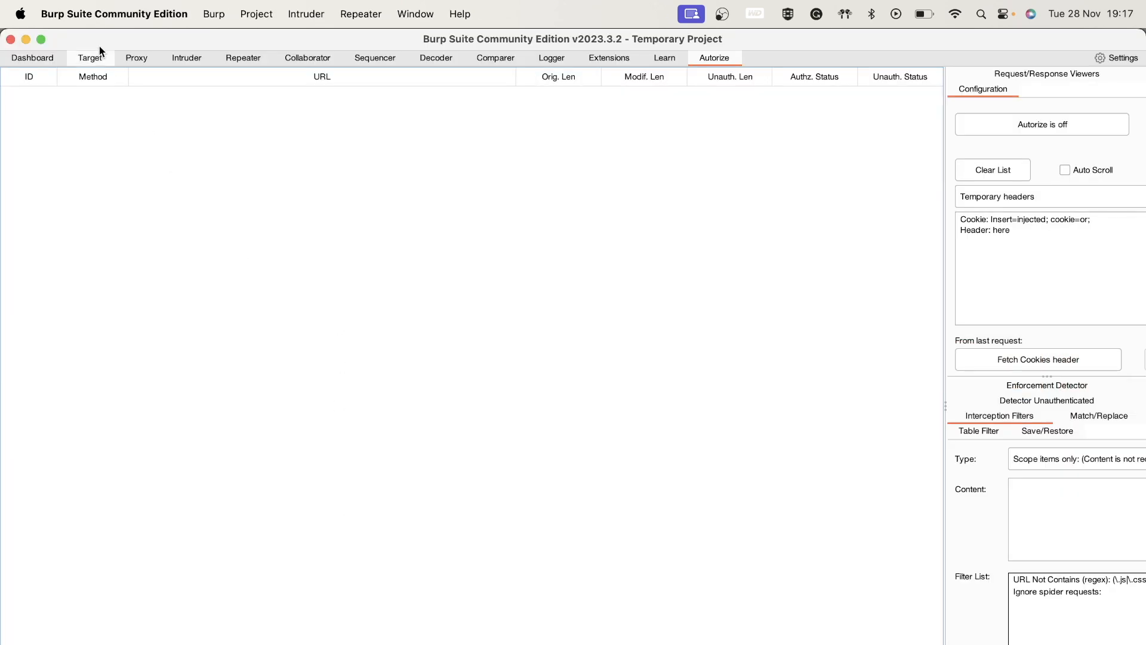
Step: Open the post_index=3 delete request in proxy history and select its delete value
left_click(136, 58)
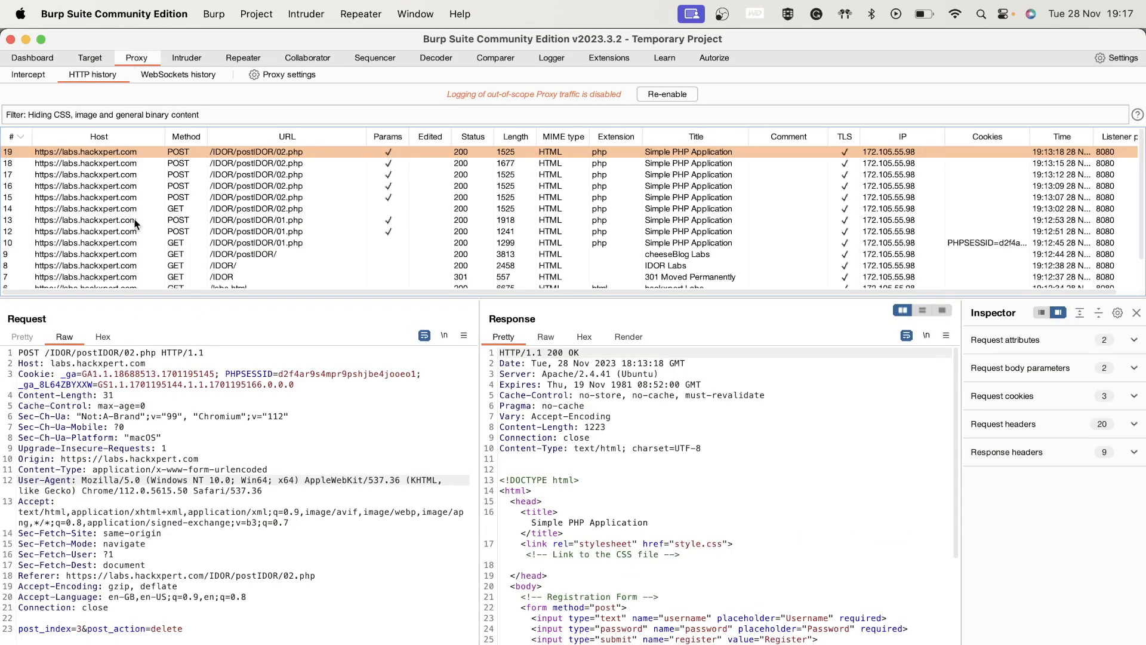
mouse_move(102, 189)
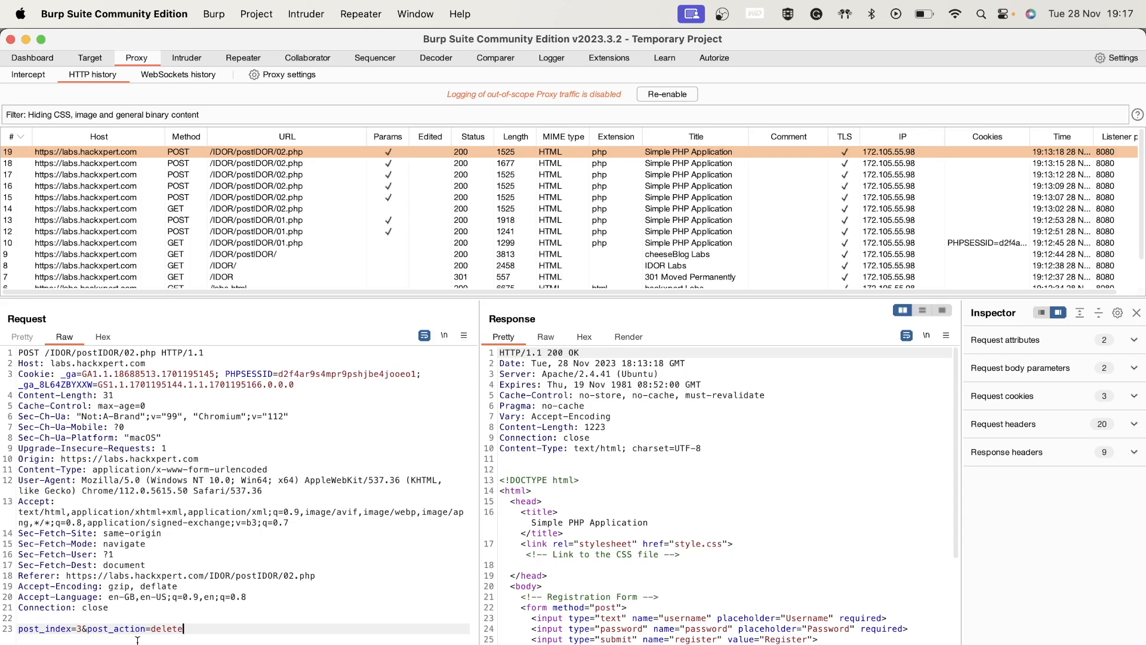
double_click(167, 629)
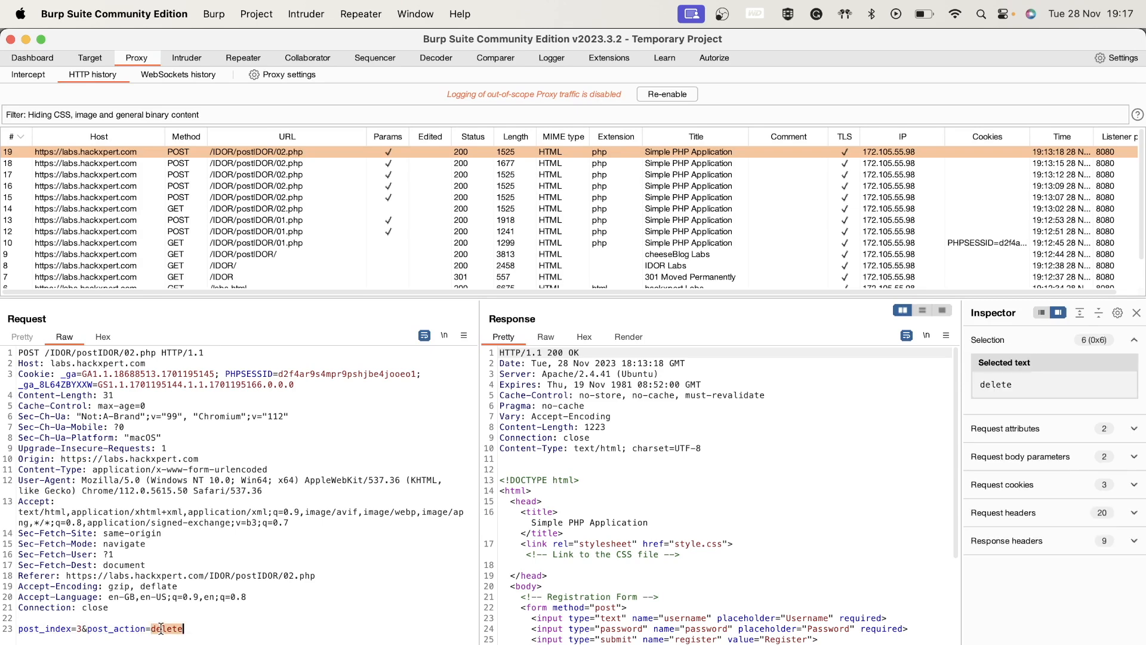
double_click(123, 628)
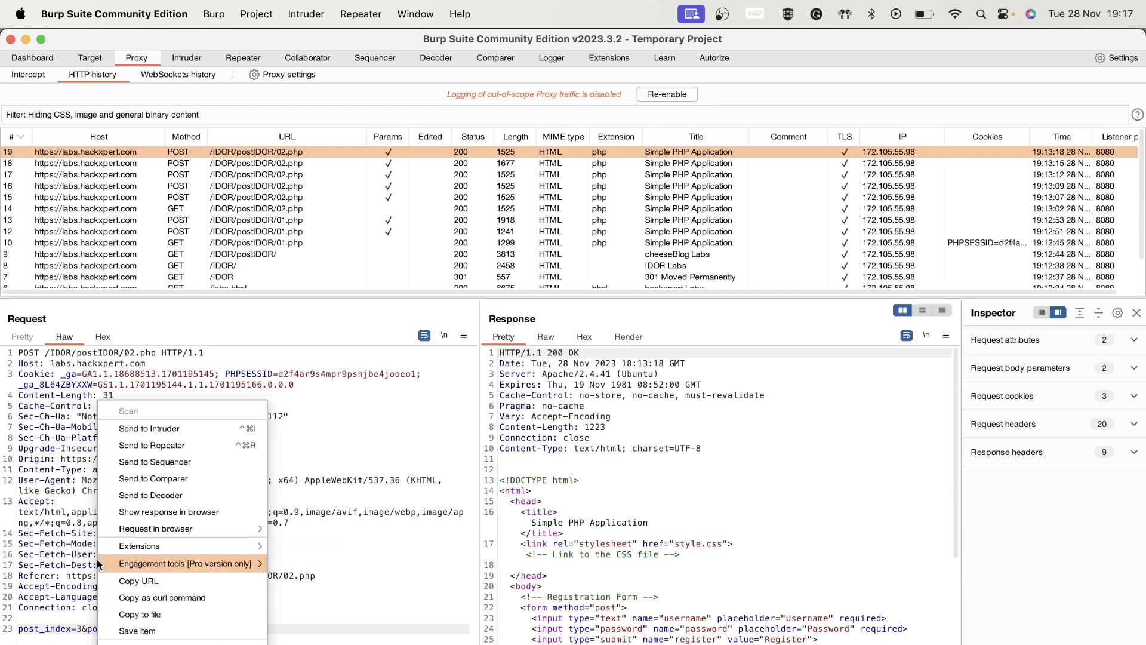
mouse_move(163, 598)
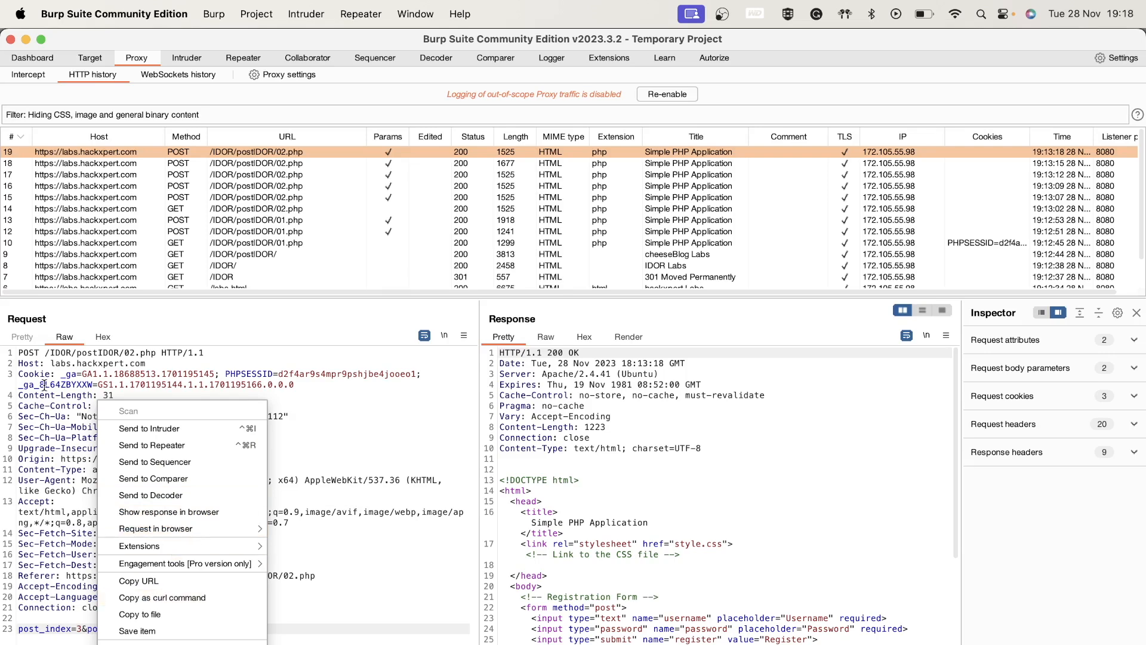
mouse_move(154, 461)
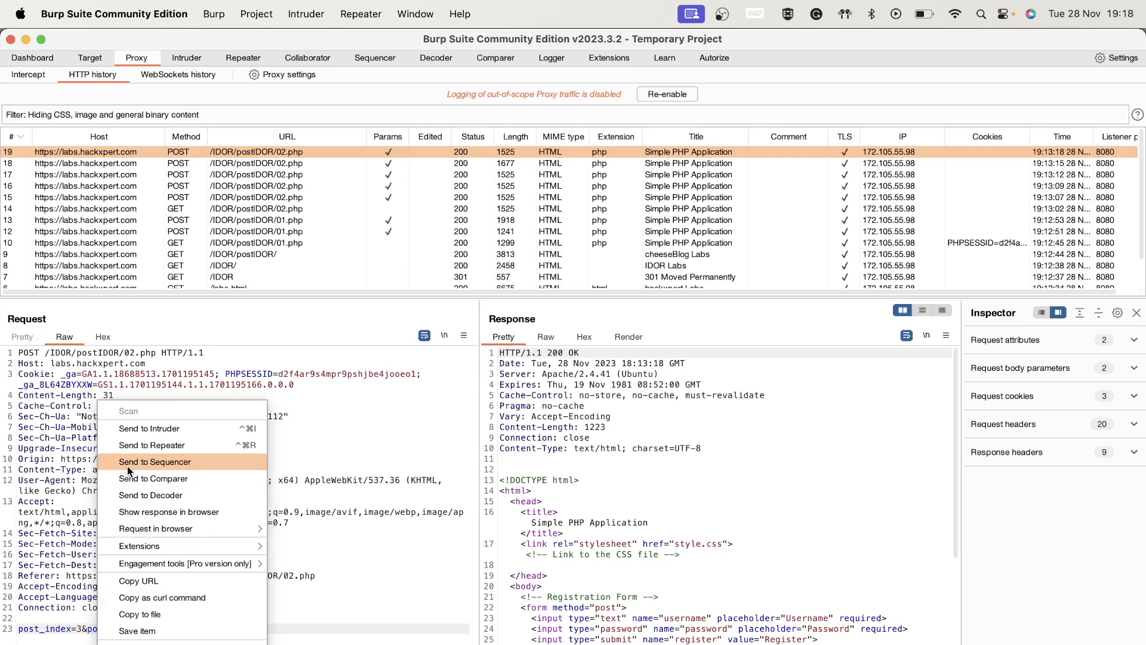
mouse_move(156, 528)
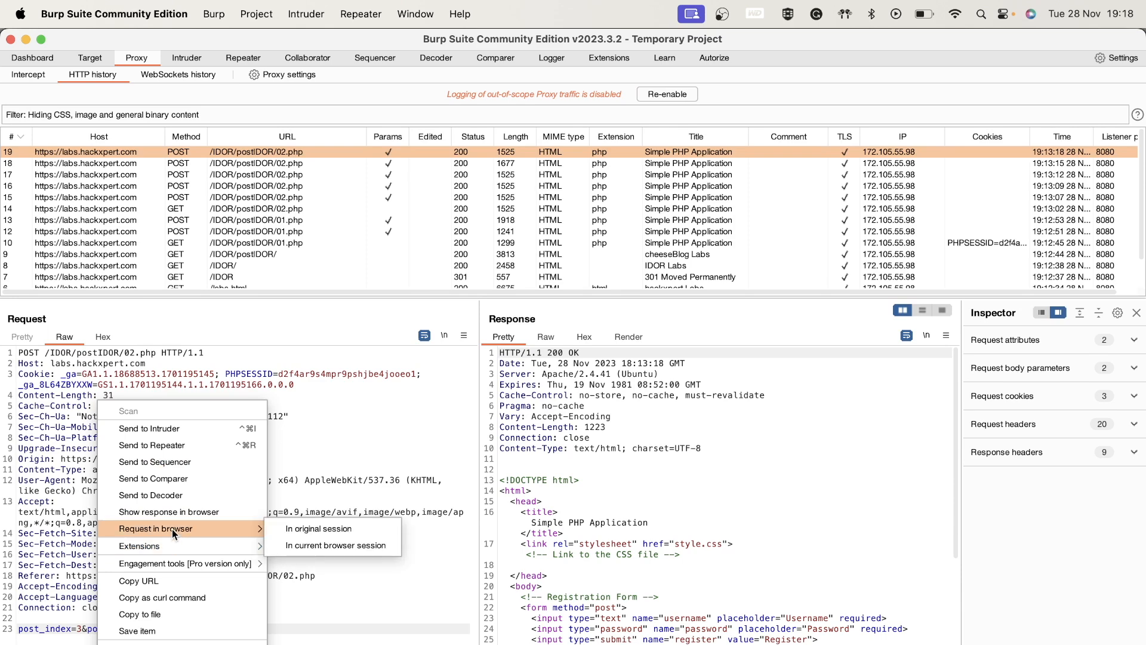
mouse_move(150, 495)
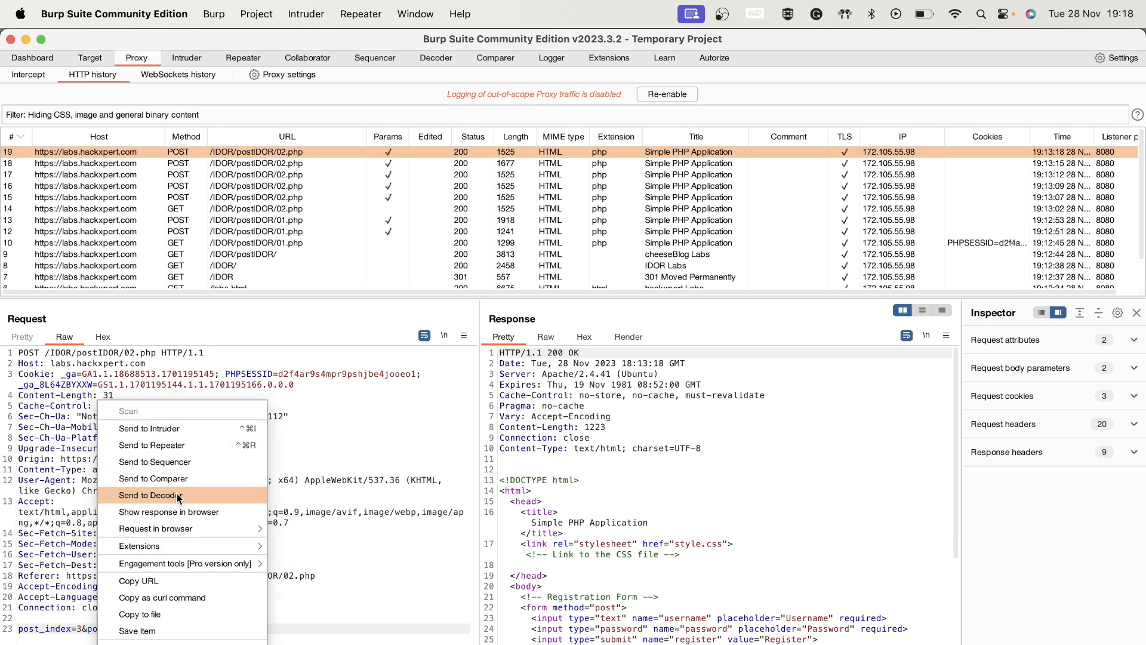
mouse_move(169, 631)
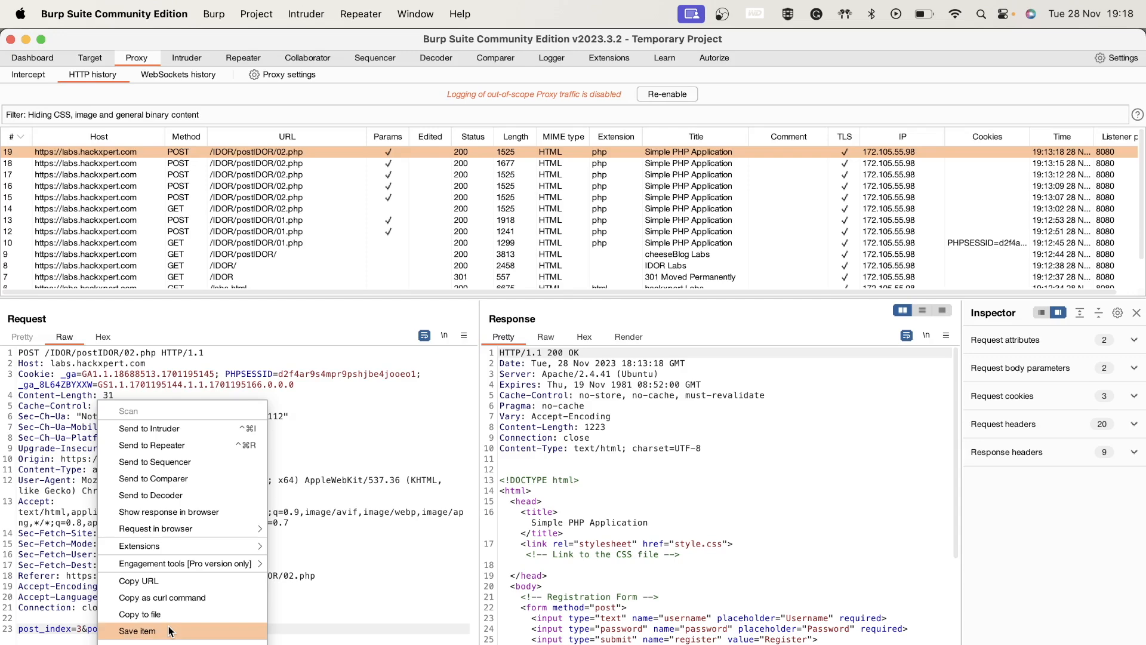
mouse_move(179, 581)
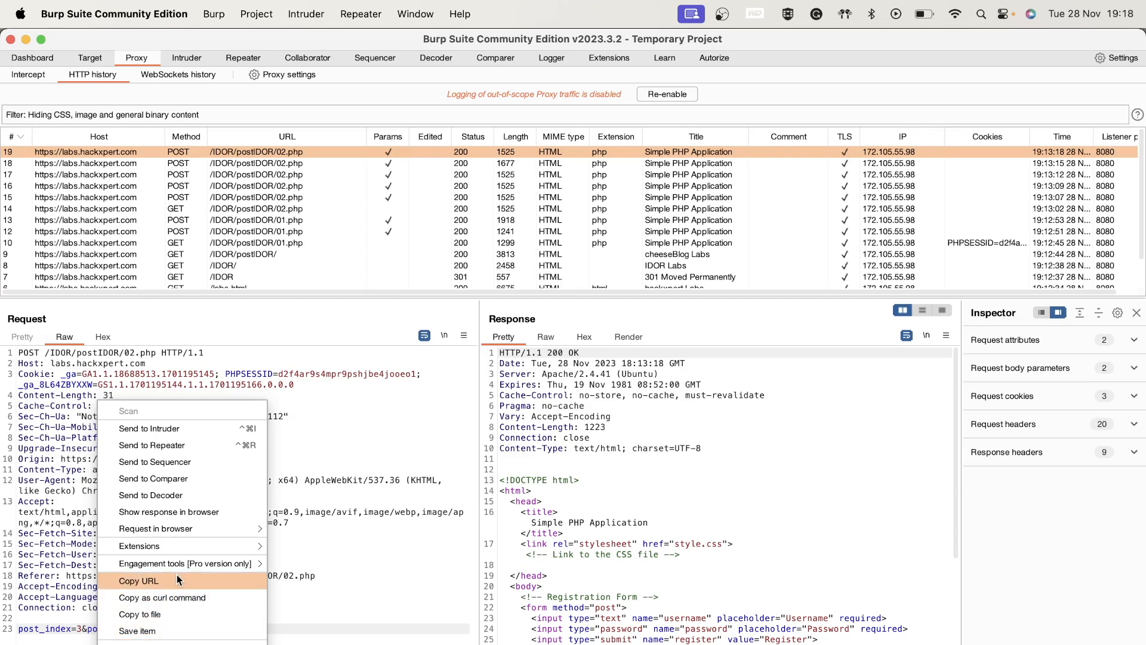
mouse_move(155, 529)
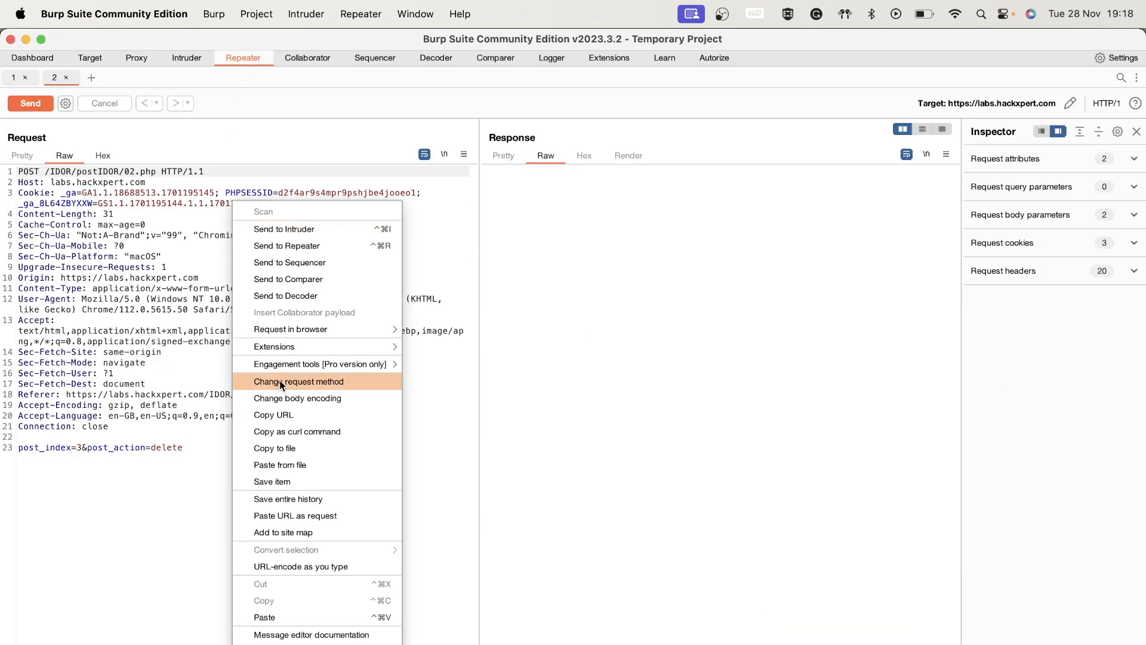
Step: Change the Repeater request to GET, moving post_index=3 and post_action=delete into the URL
left_click(299, 381)
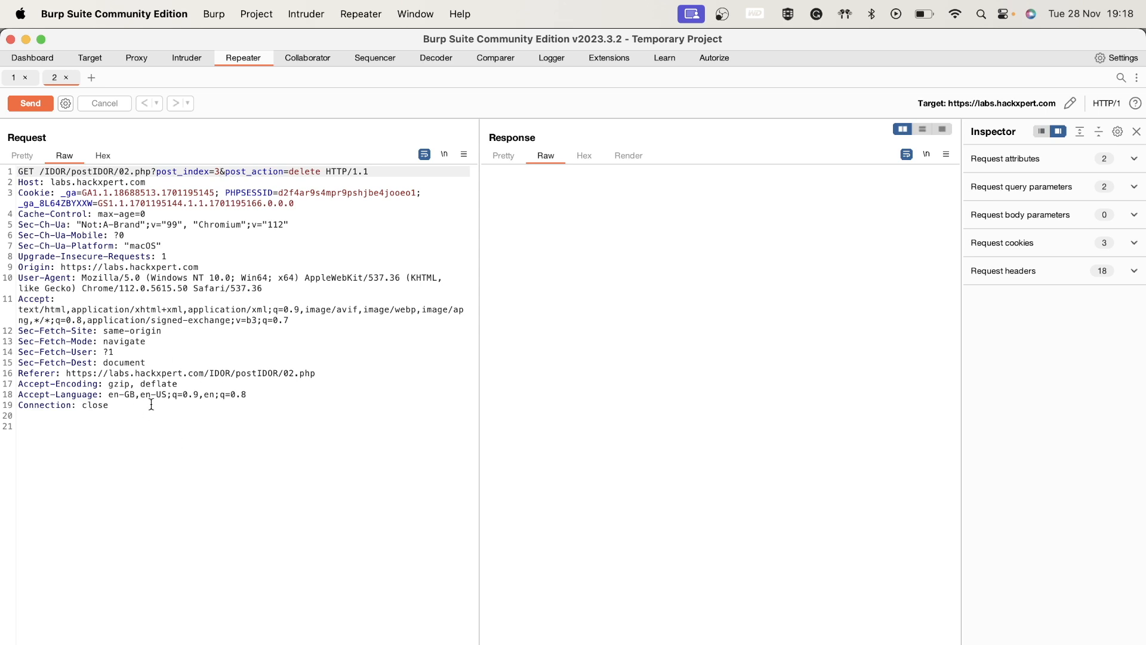
mouse_move(329, 441)
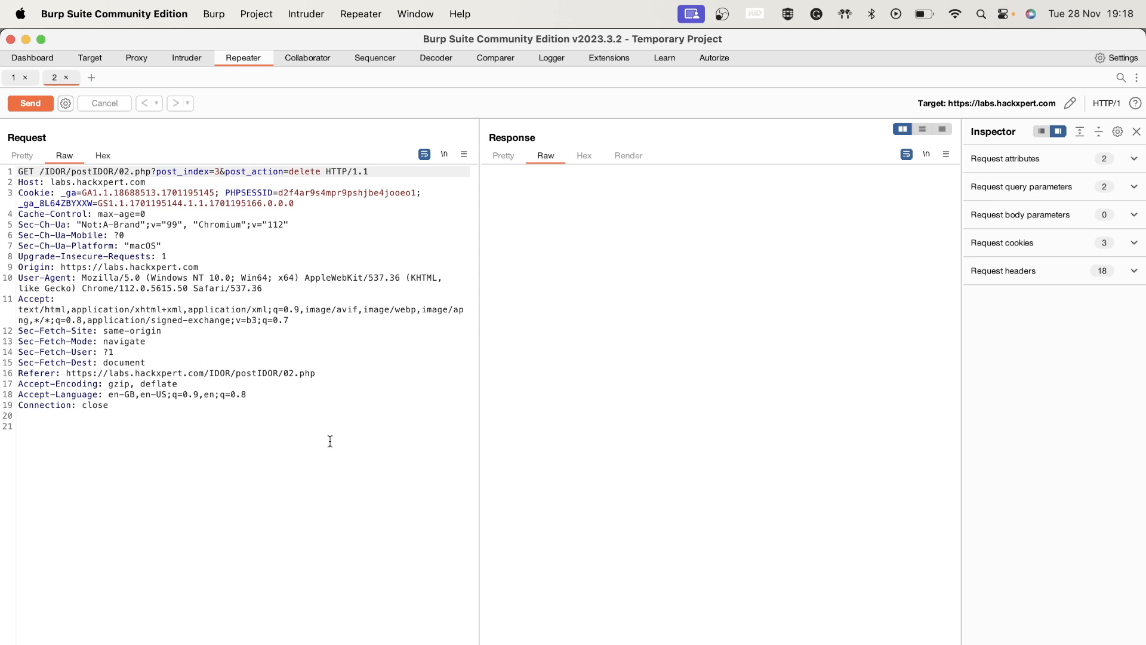